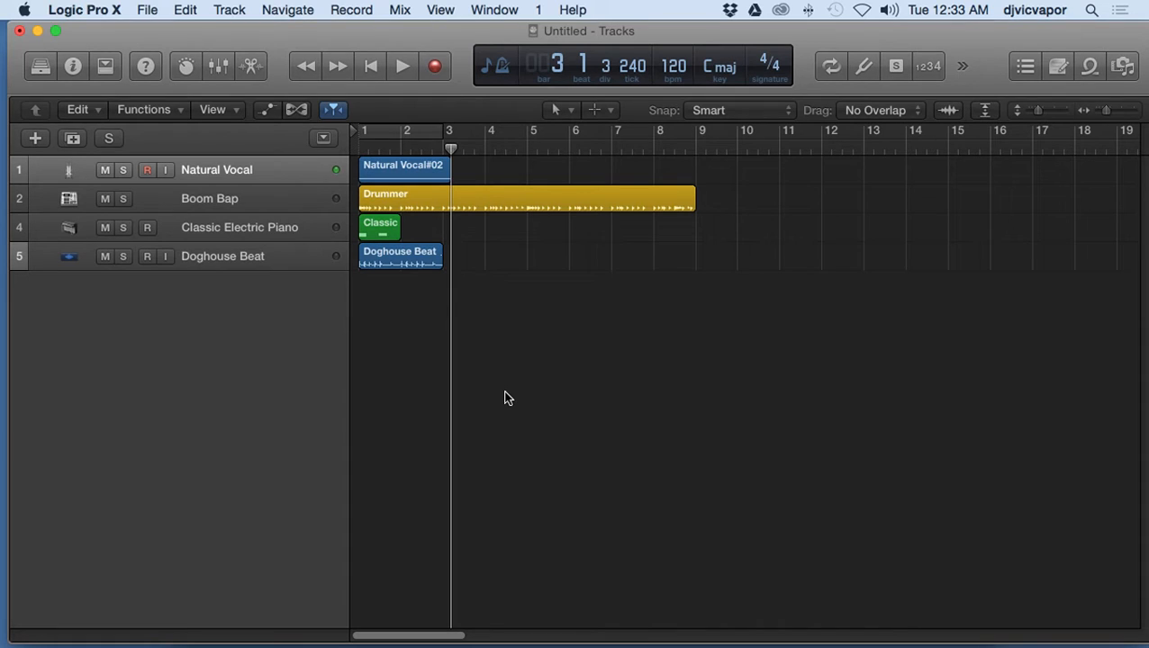
mouse_move(650, 196)
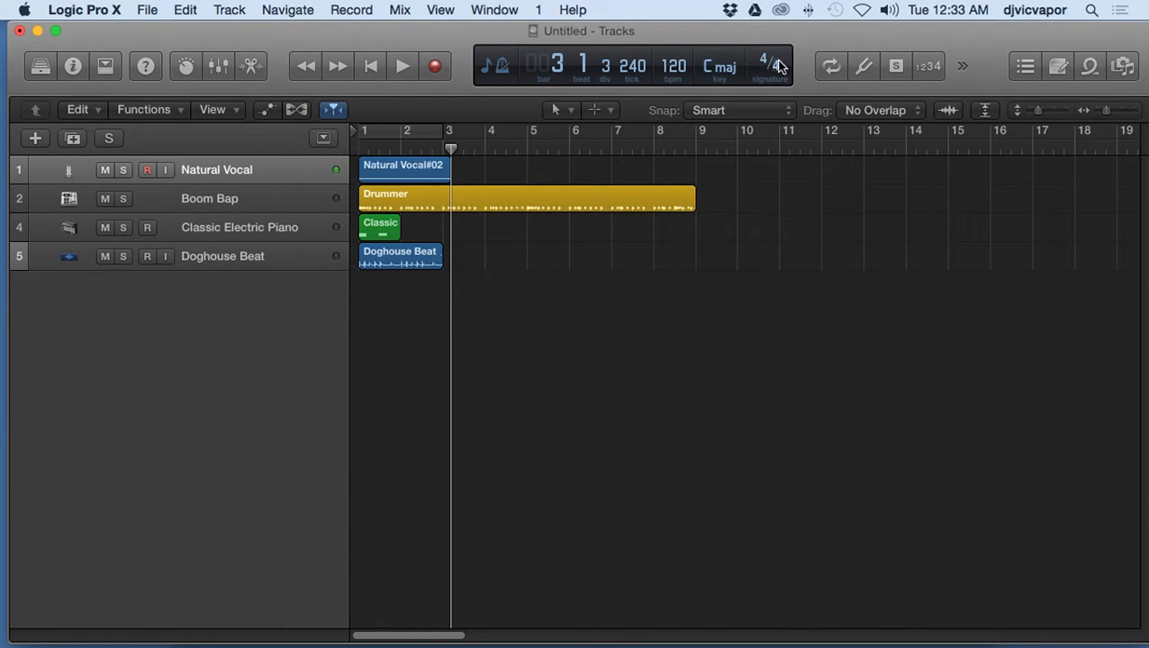
mouse_move(830, 64)
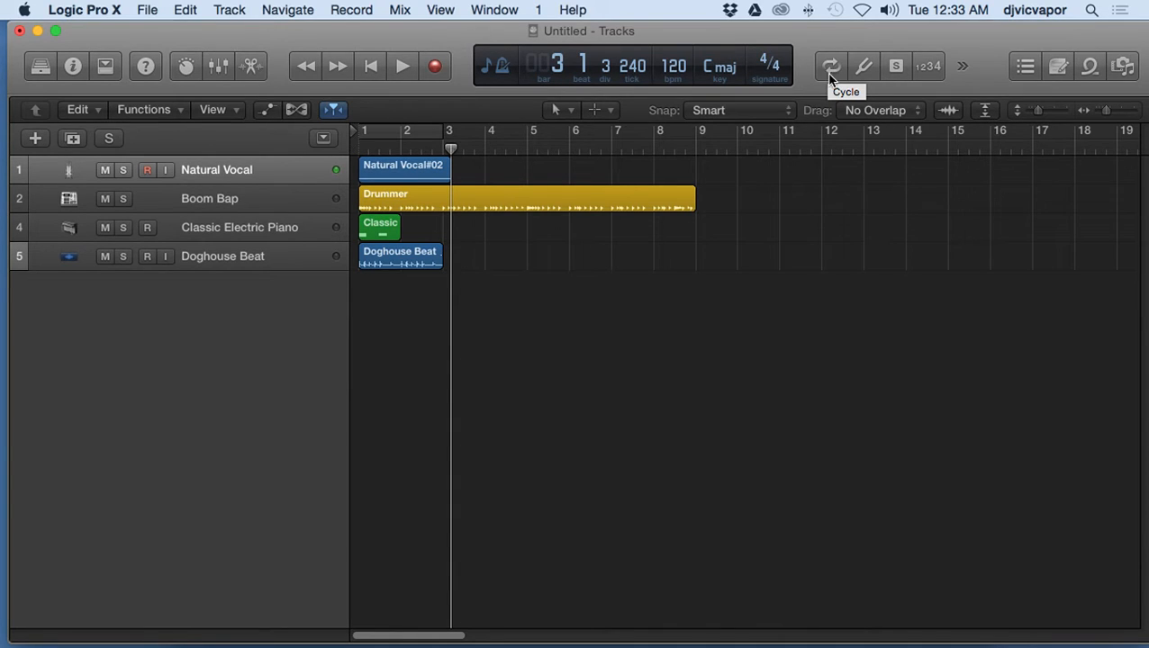
mouse_move(839, 87)
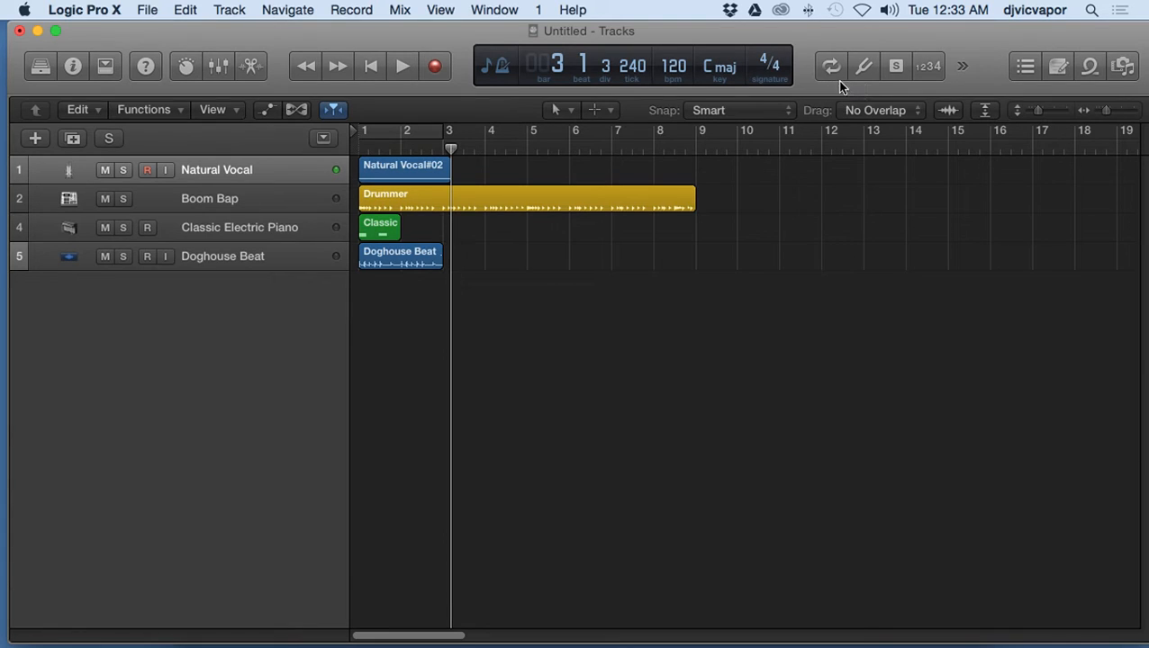
mouse_move(830, 65)
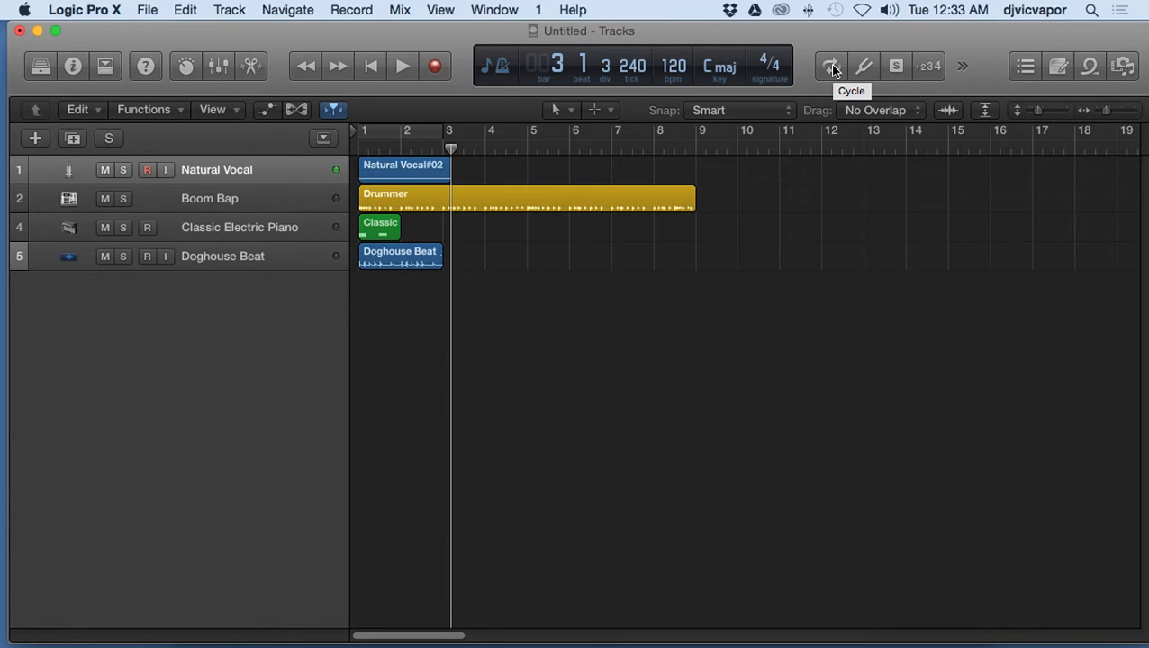
- Toggle the Cycle button on, off and back on so looping stays enabled
click(830, 65)
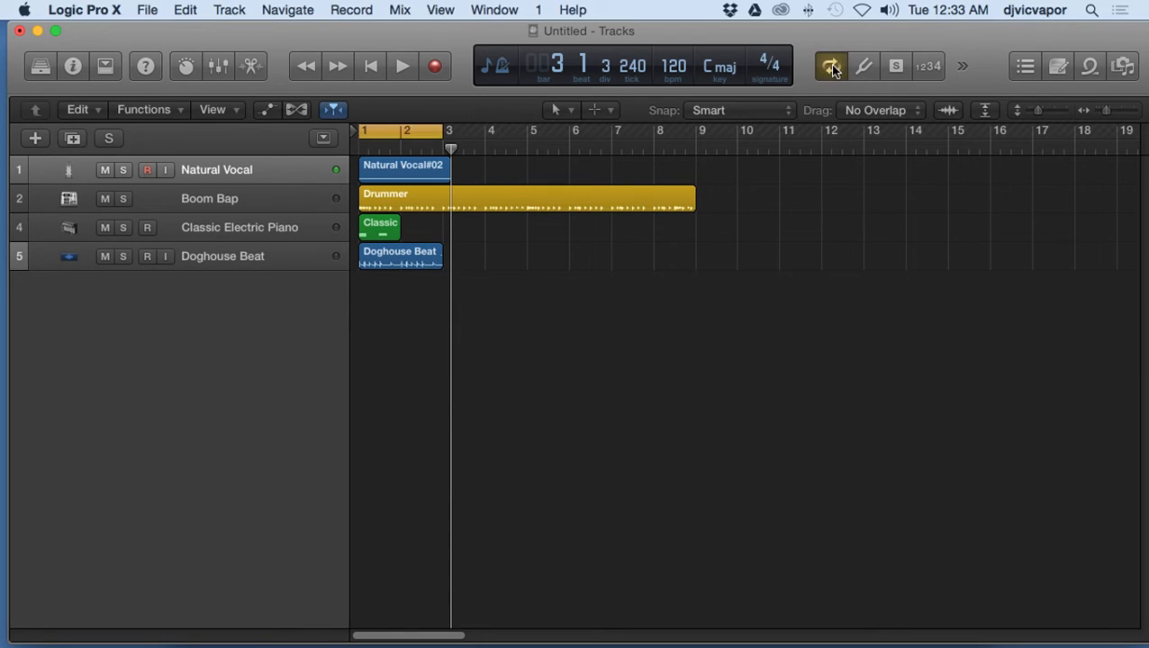
click(828, 65)
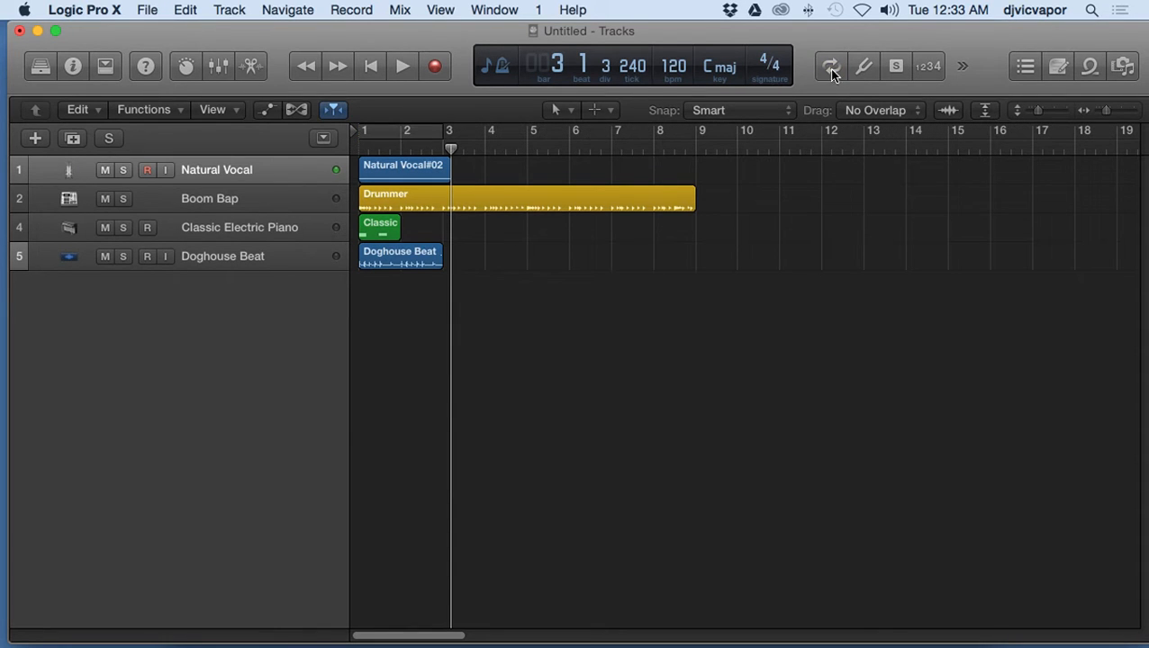
click(828, 64)
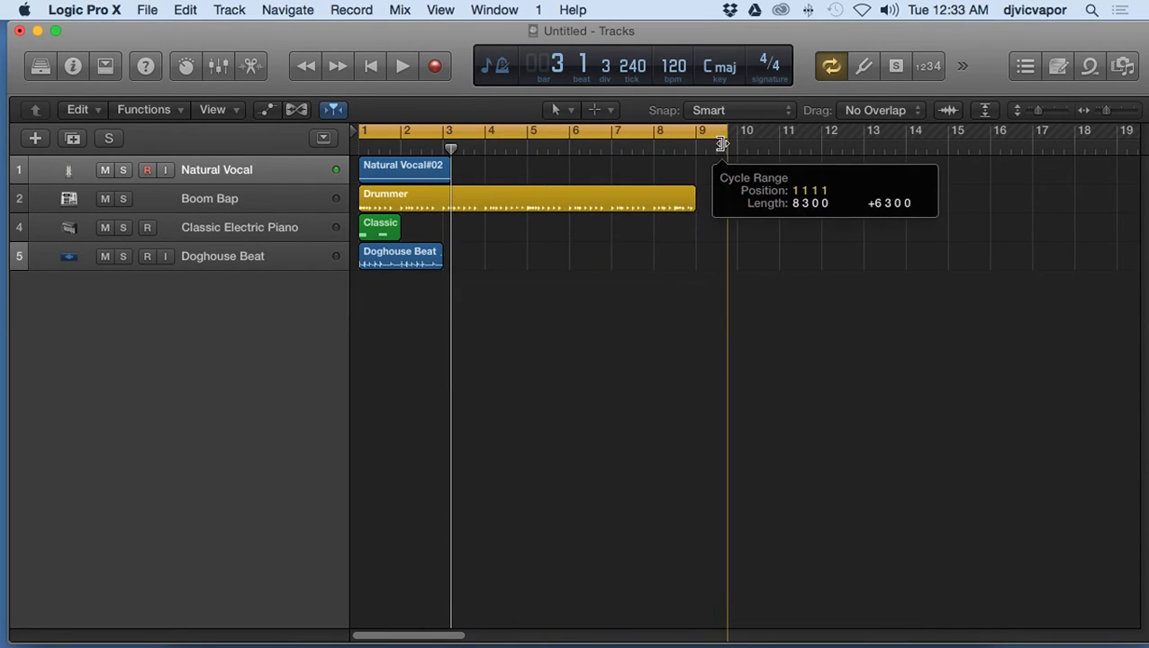
- Resize the yellow cycle area in the ruler to span bars 1 to 3
drag(720, 144, 387, 133)
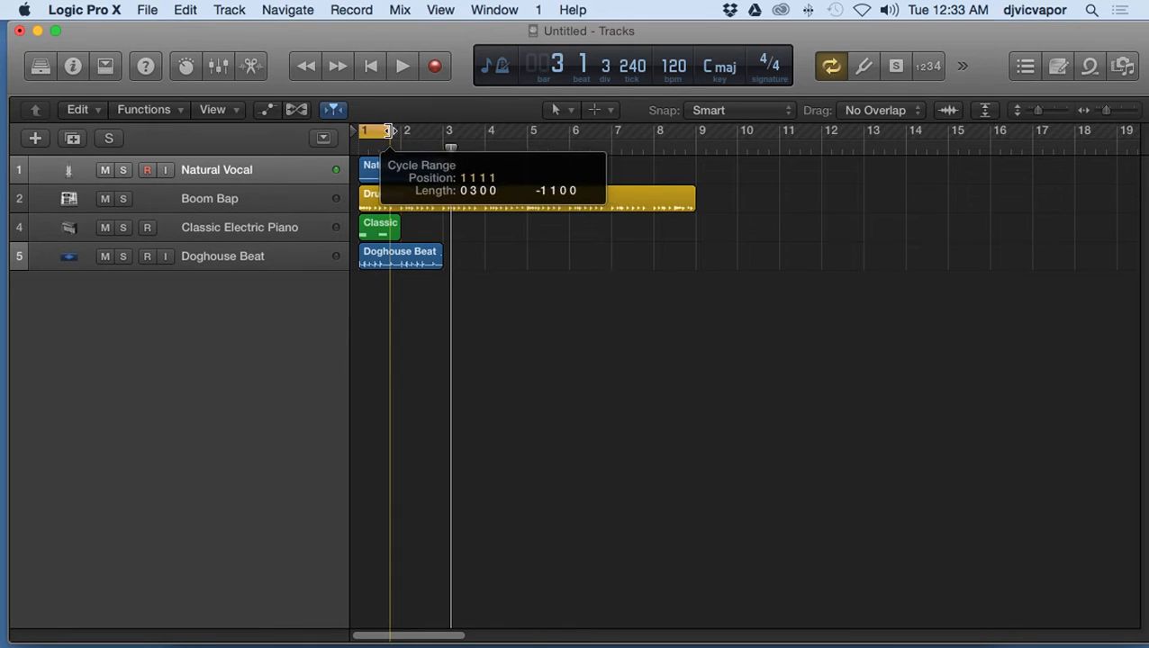
drag(390, 130, 483, 129)
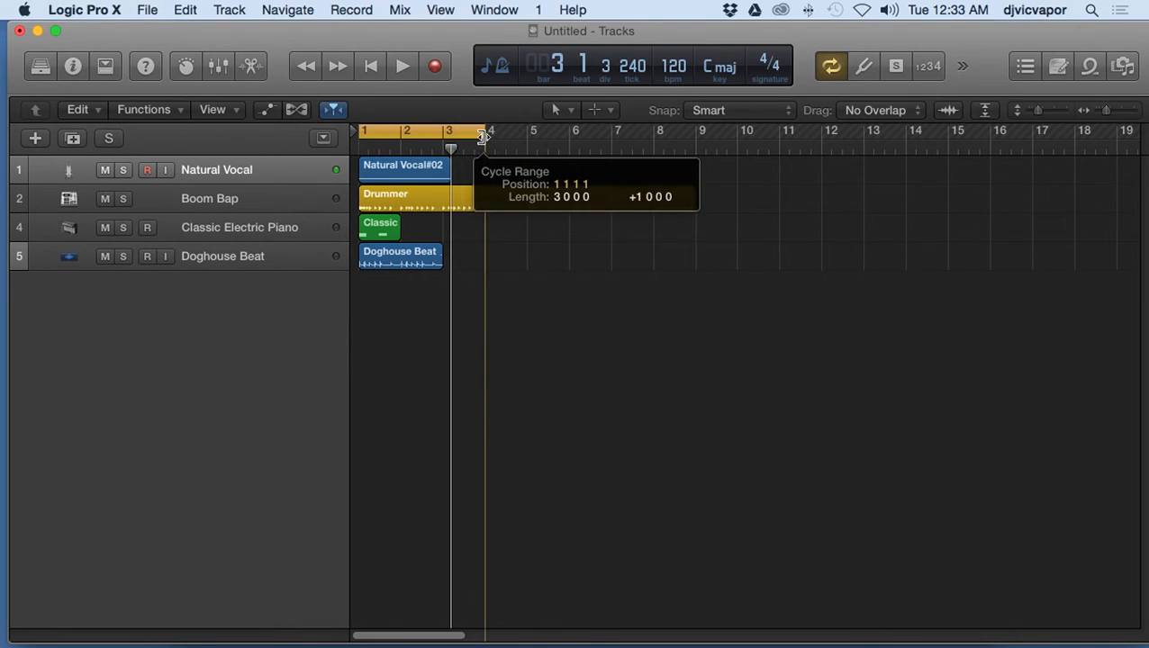
drag(483, 141, 448, 140)
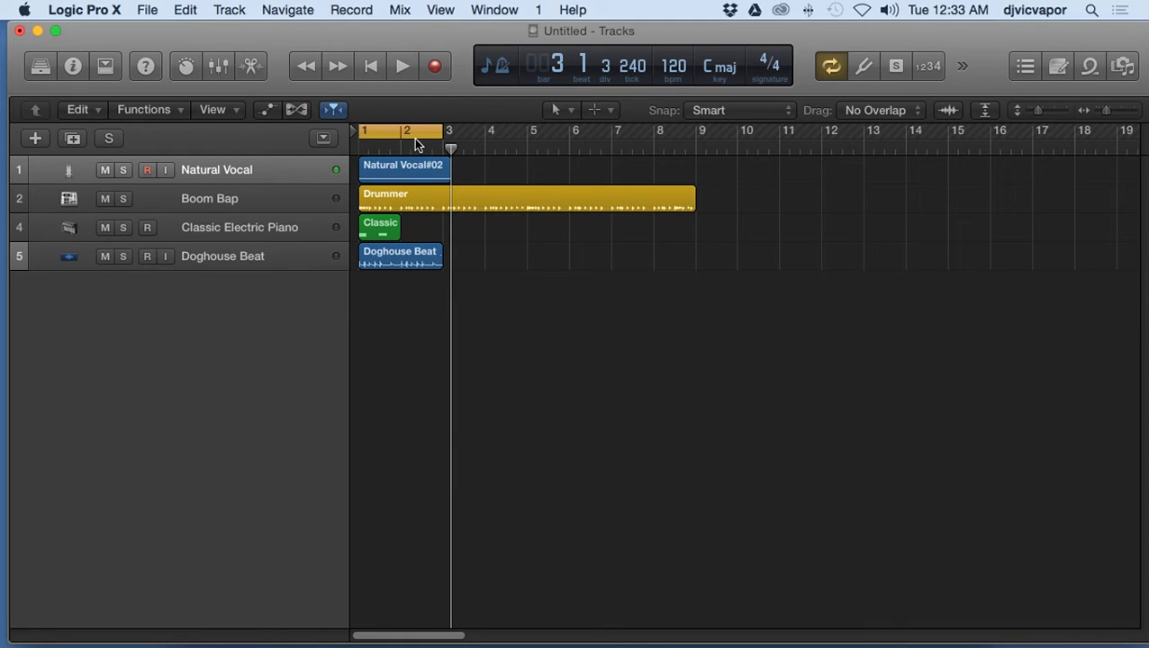
- Play the project looping over the bar 1-3 cycle area, then stop playback
click(402, 65)
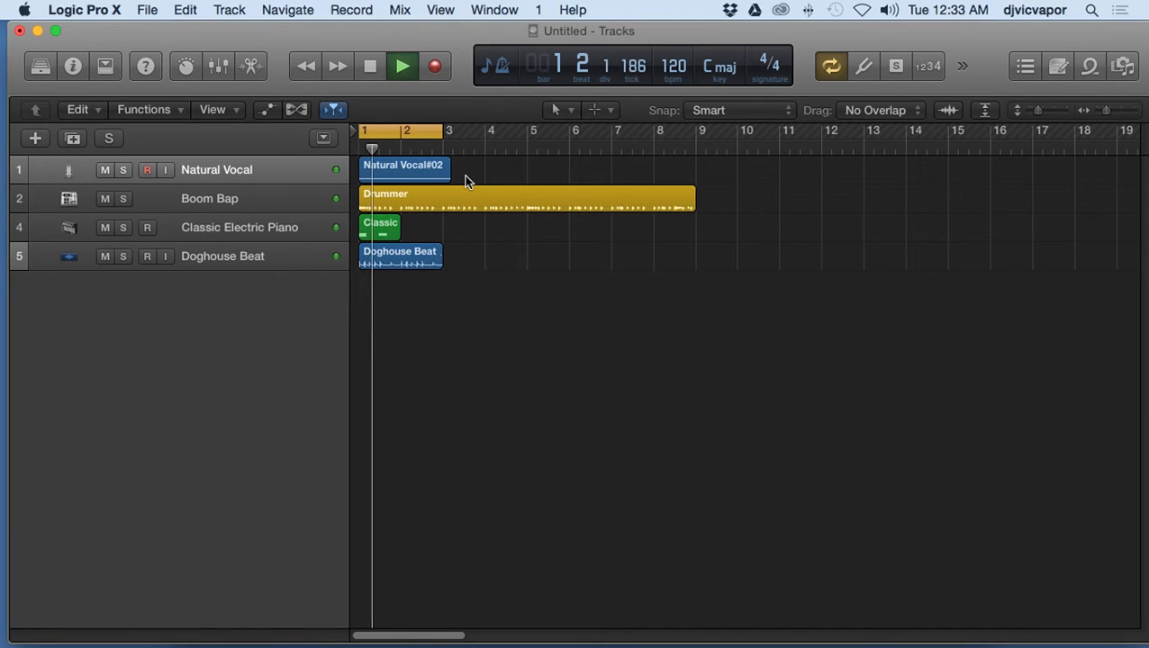
click(371, 64)
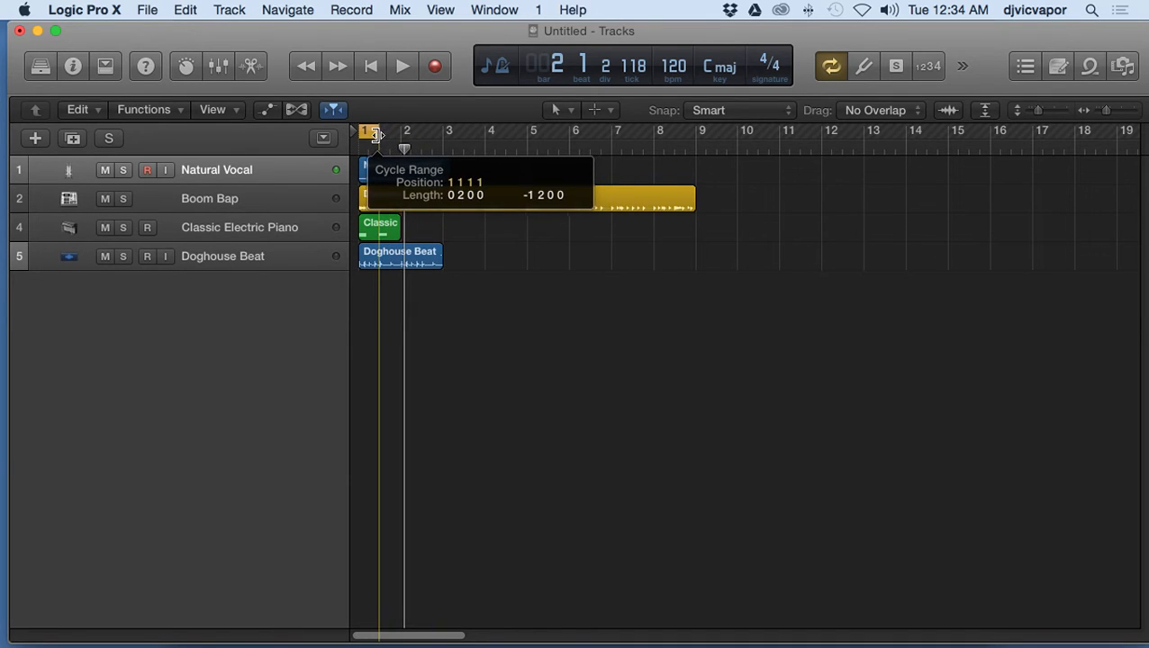
- Stretch the cycle area's right edge out so it ends at bar 9
drag(369, 148, 573, 148)
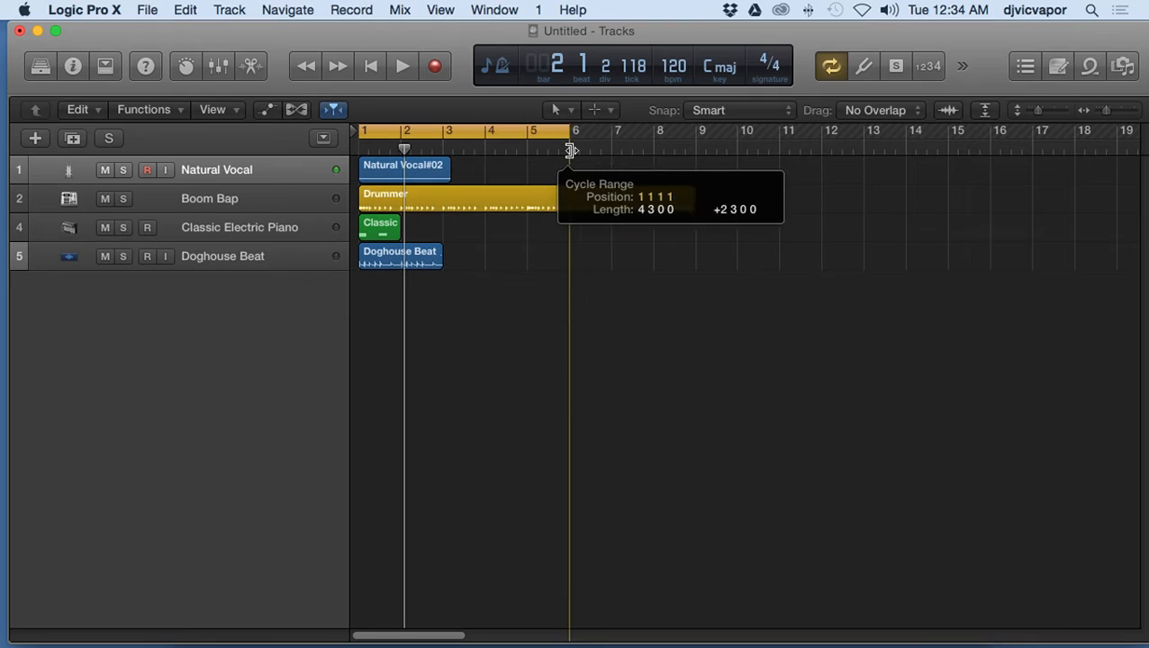
drag(574, 152, 729, 151)
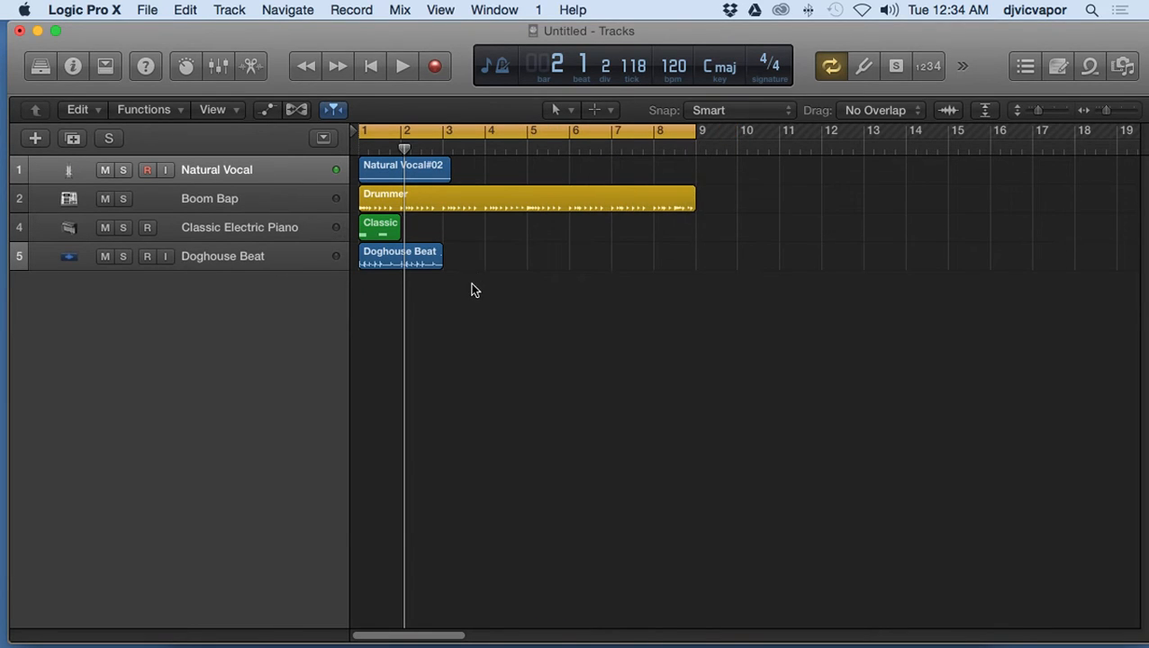
mouse_move(430, 216)
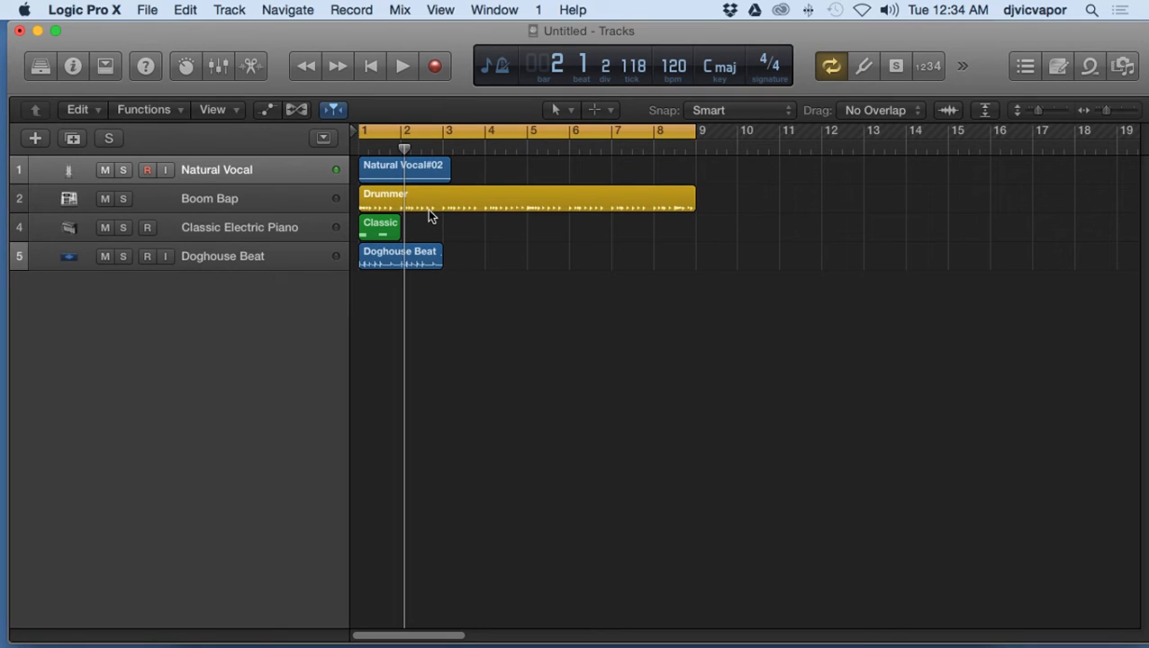
mouse_move(425, 182)
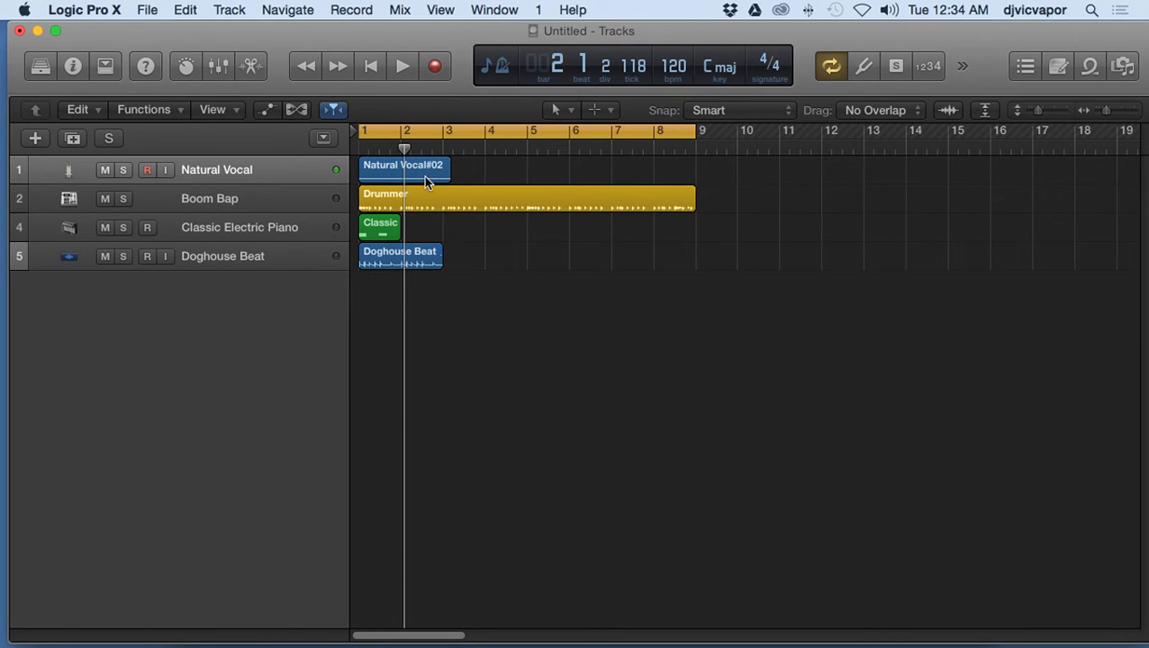
mouse_move(394, 149)
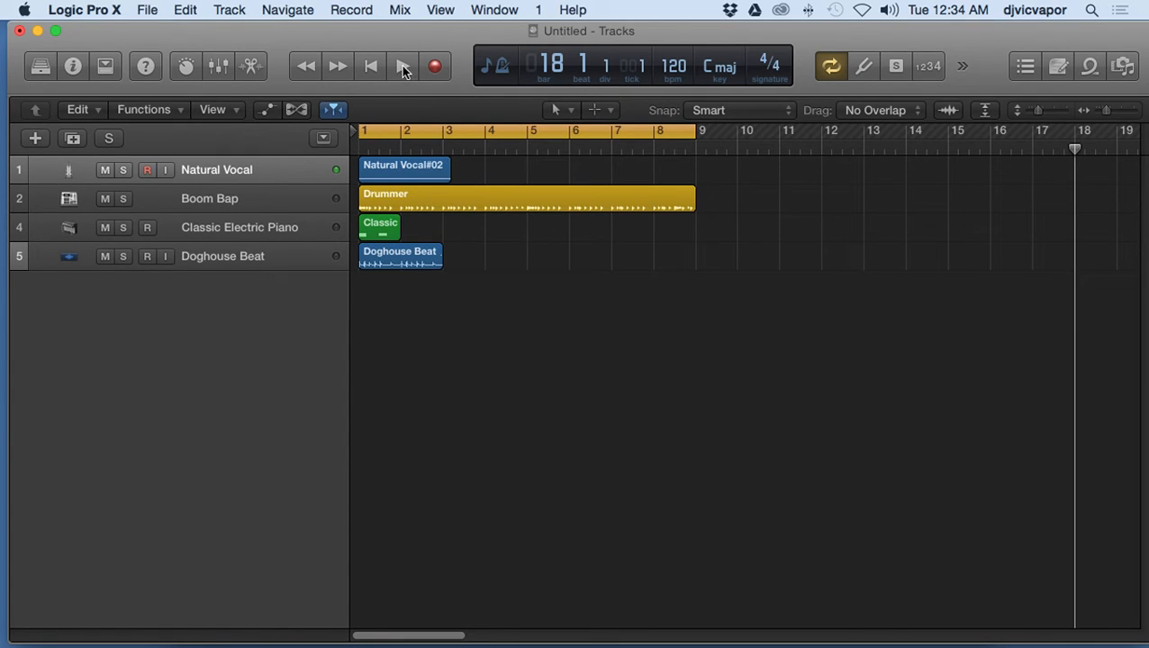
- Play the eight-bar loop once and stop playback
click(404, 65)
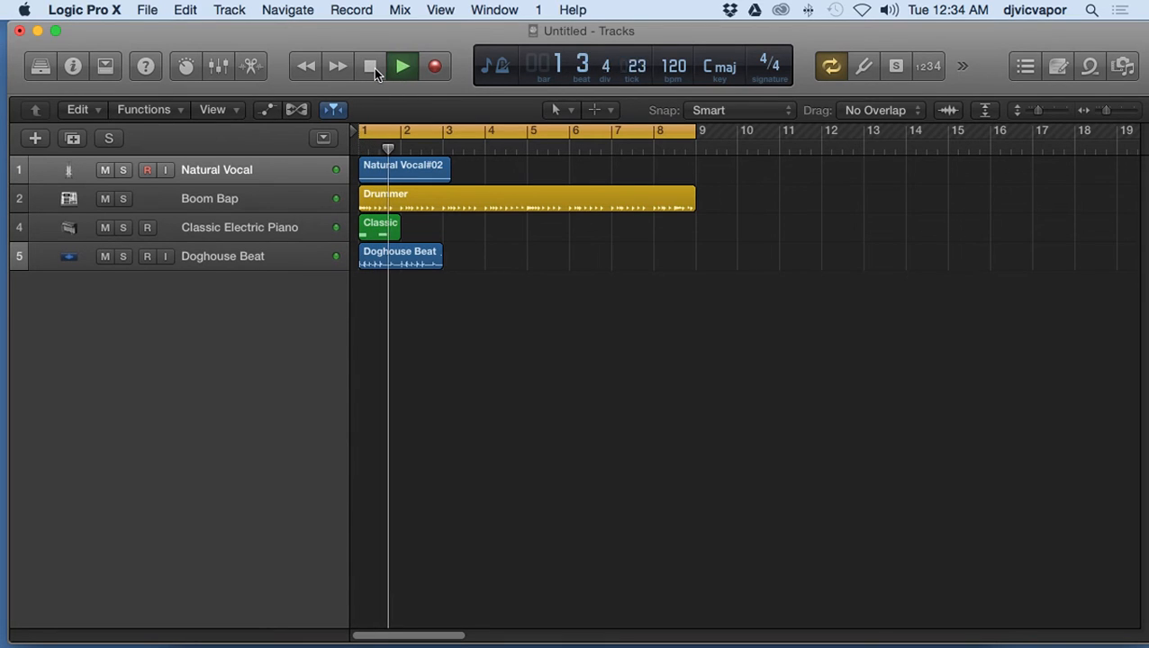
click(371, 64)
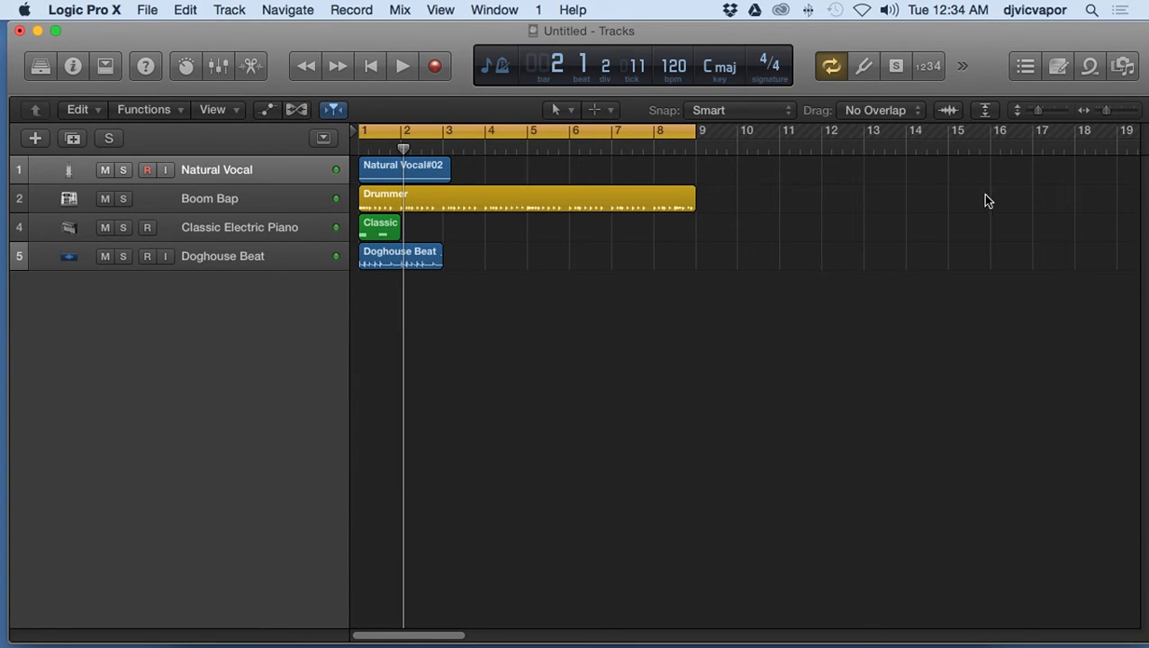
mouse_move(531, 207)
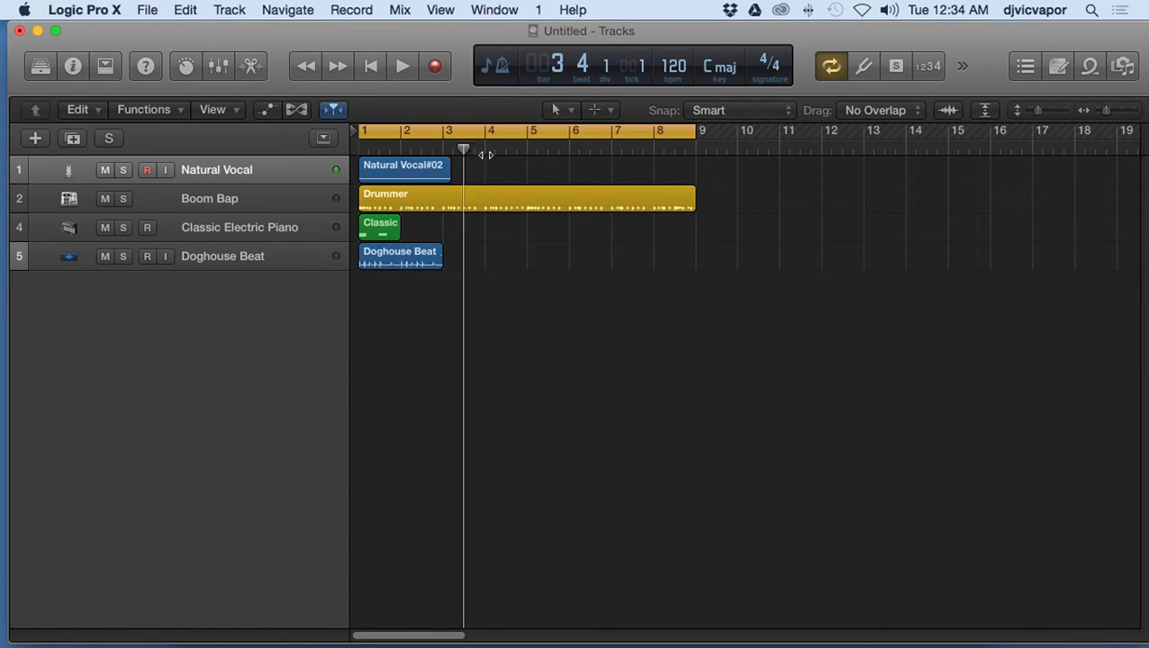
- Place the playhead at bar 10 and switch cycle looping off
click(736, 147)
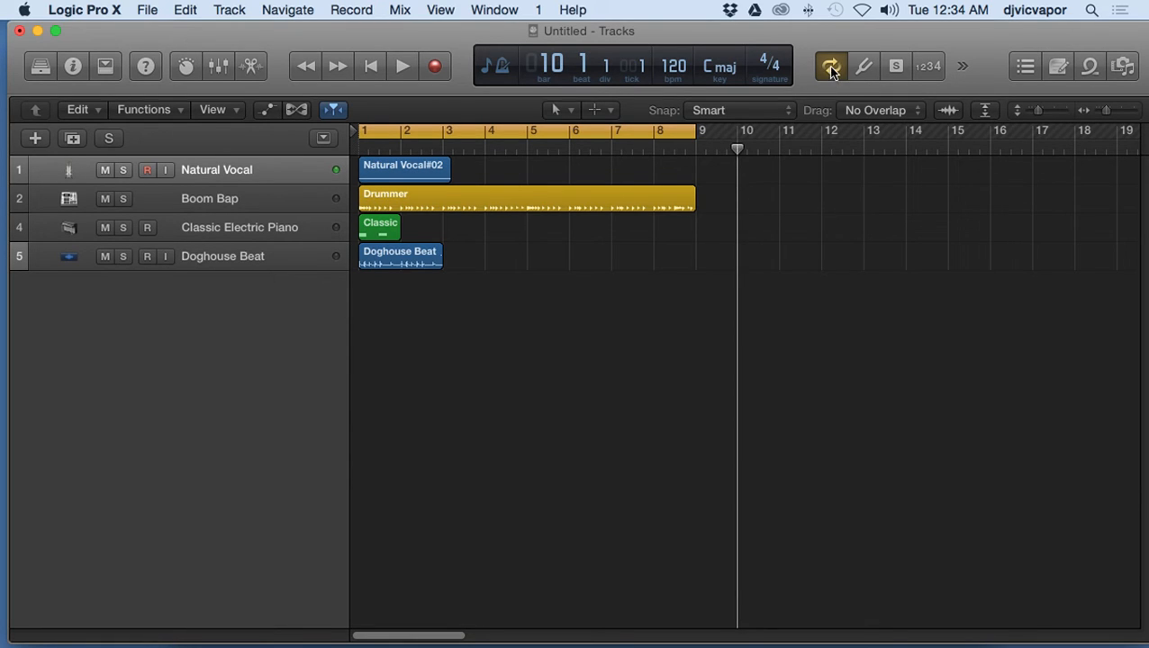
mouse_move(830, 65)
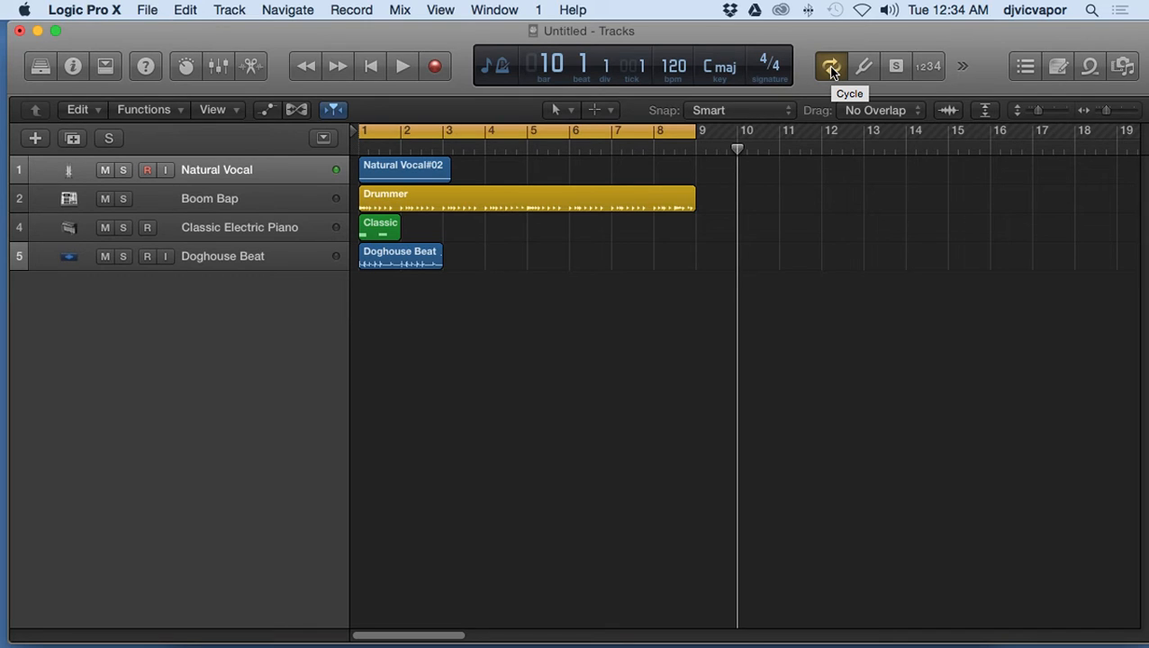
click(828, 65)
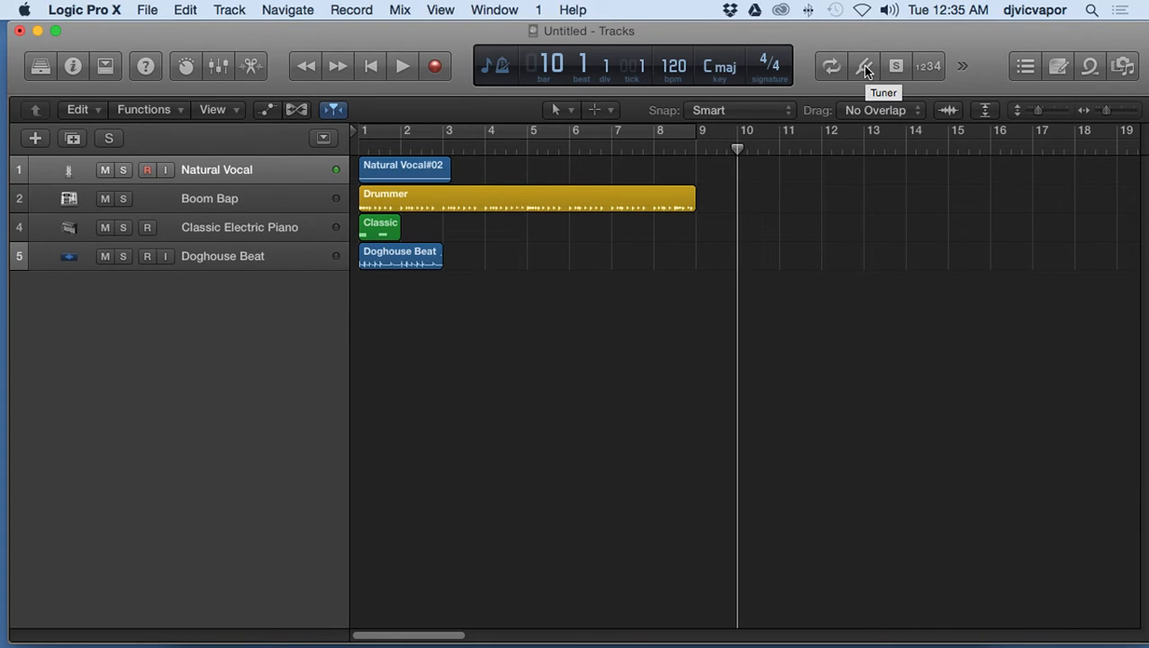
click(862, 64)
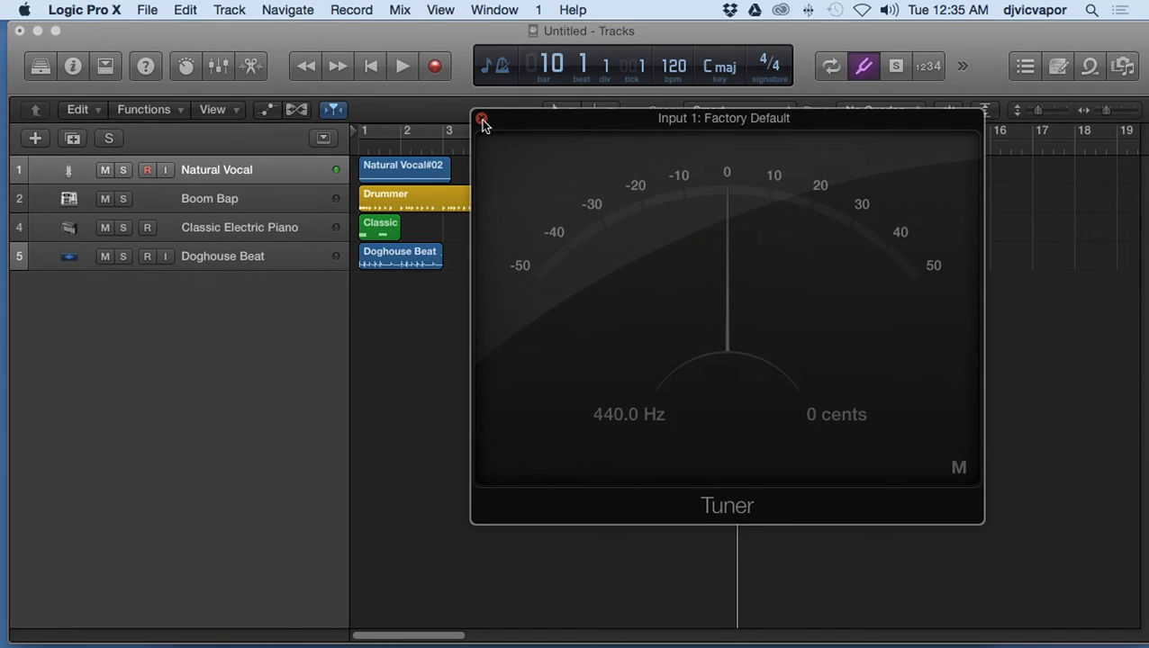
click(483, 118)
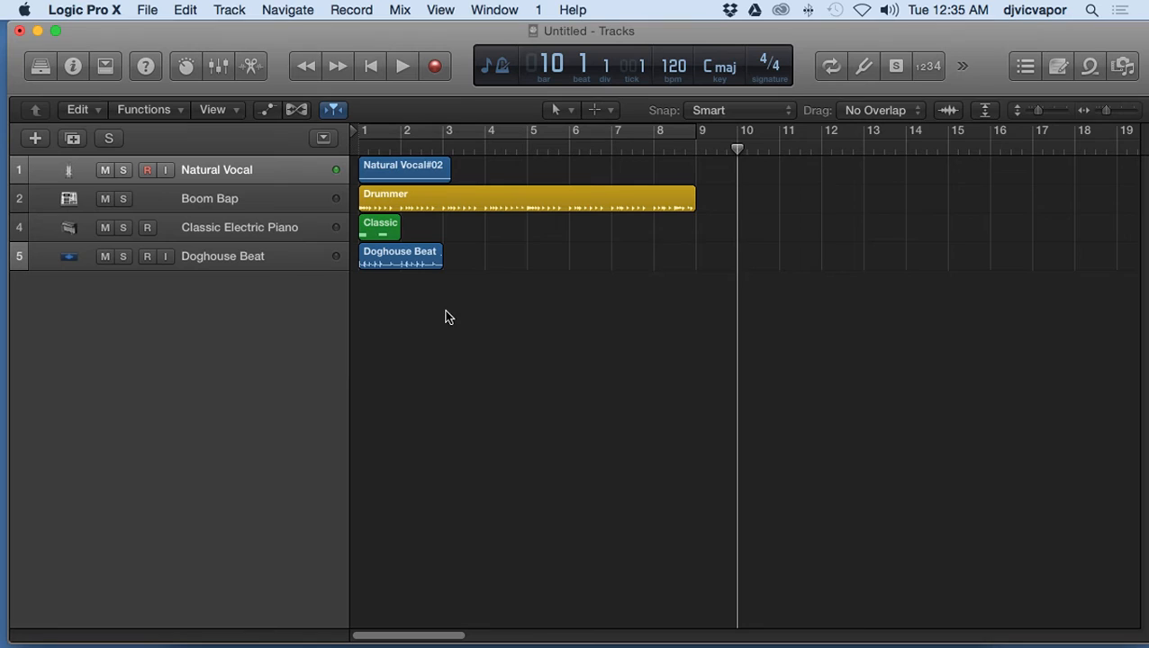
mouse_move(405, 259)
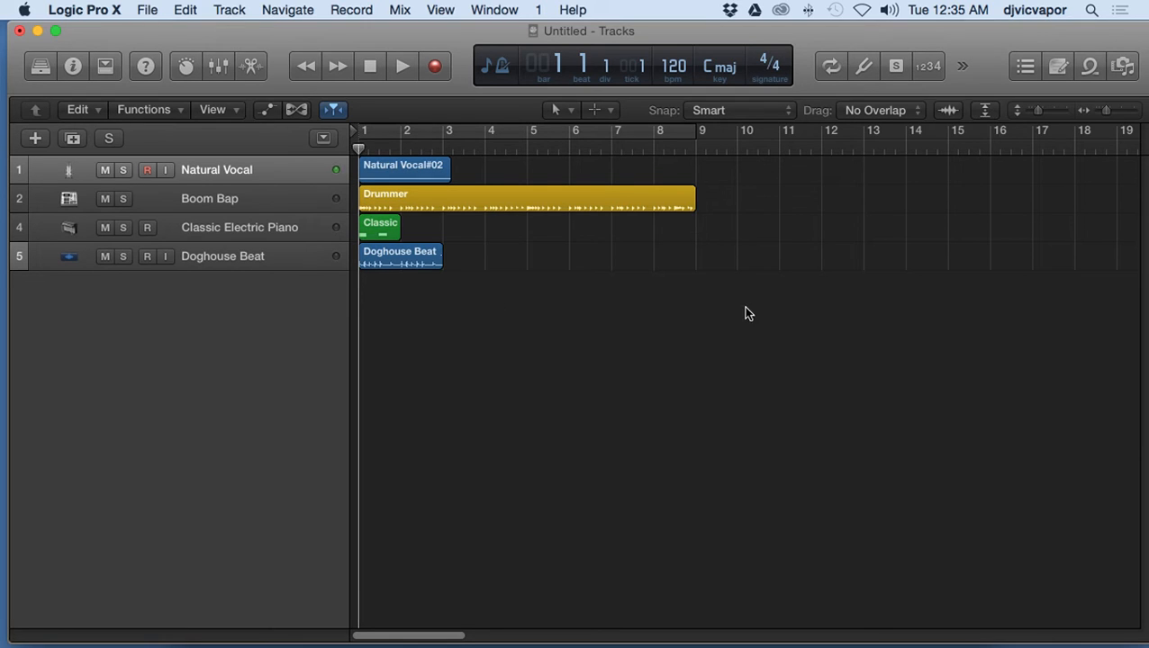
- Enable Replace so new recordings overwrite the existing audio
click(897, 65)
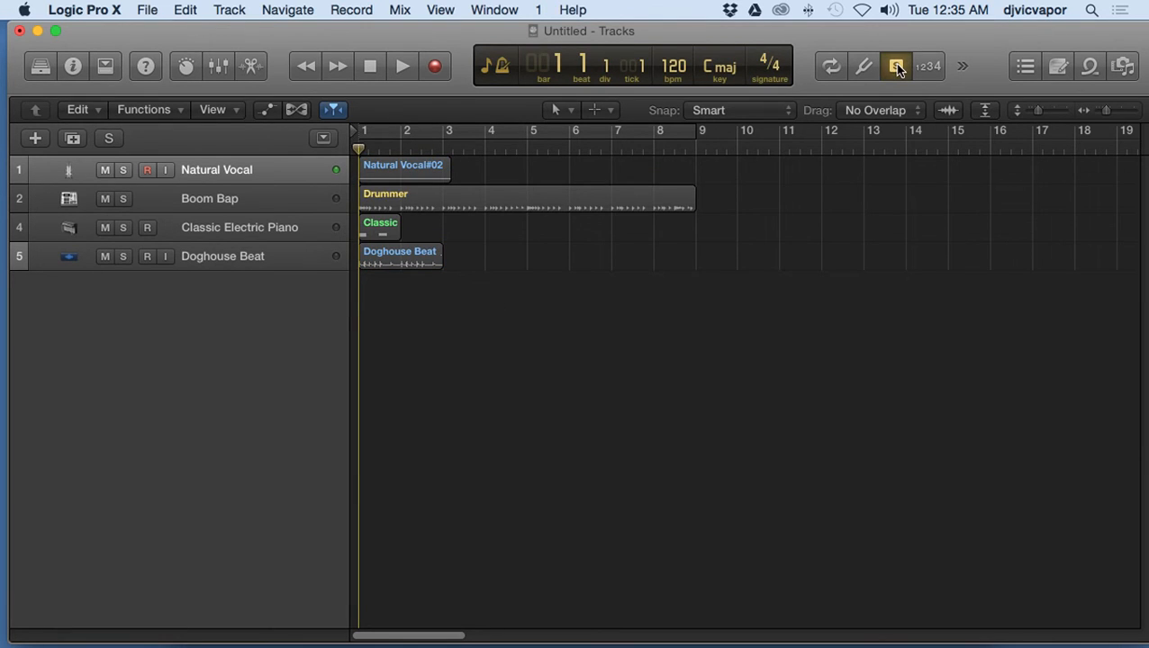
- Check Replace in the recording options pop-up alongside the metronome click
click(897, 65)
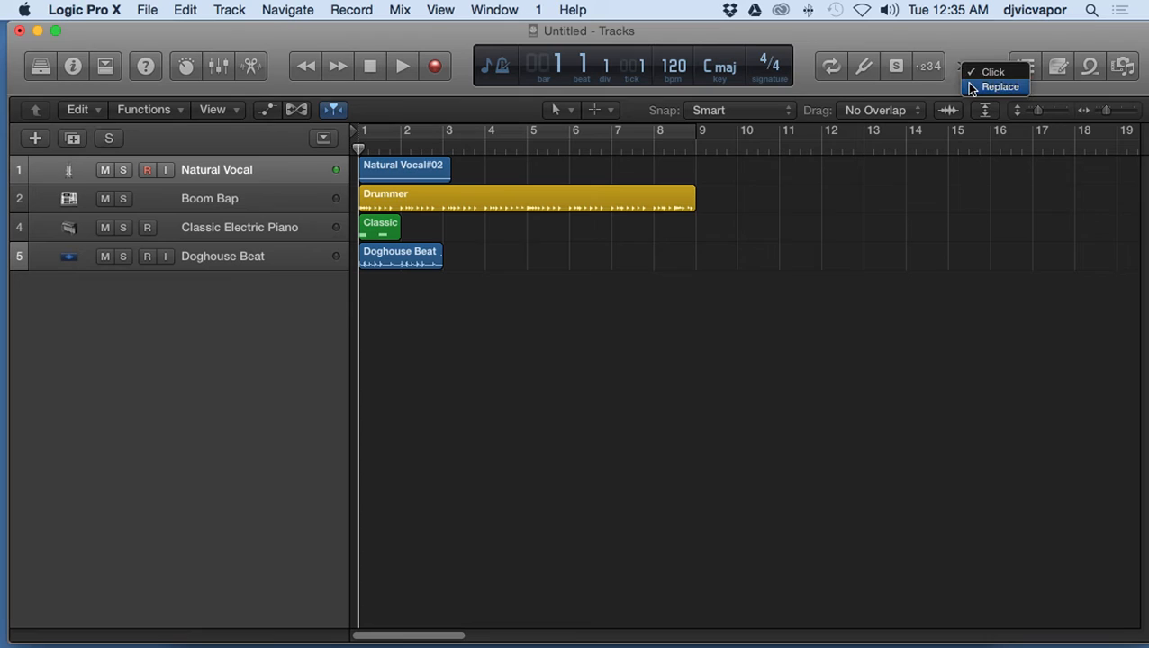
click(999, 87)
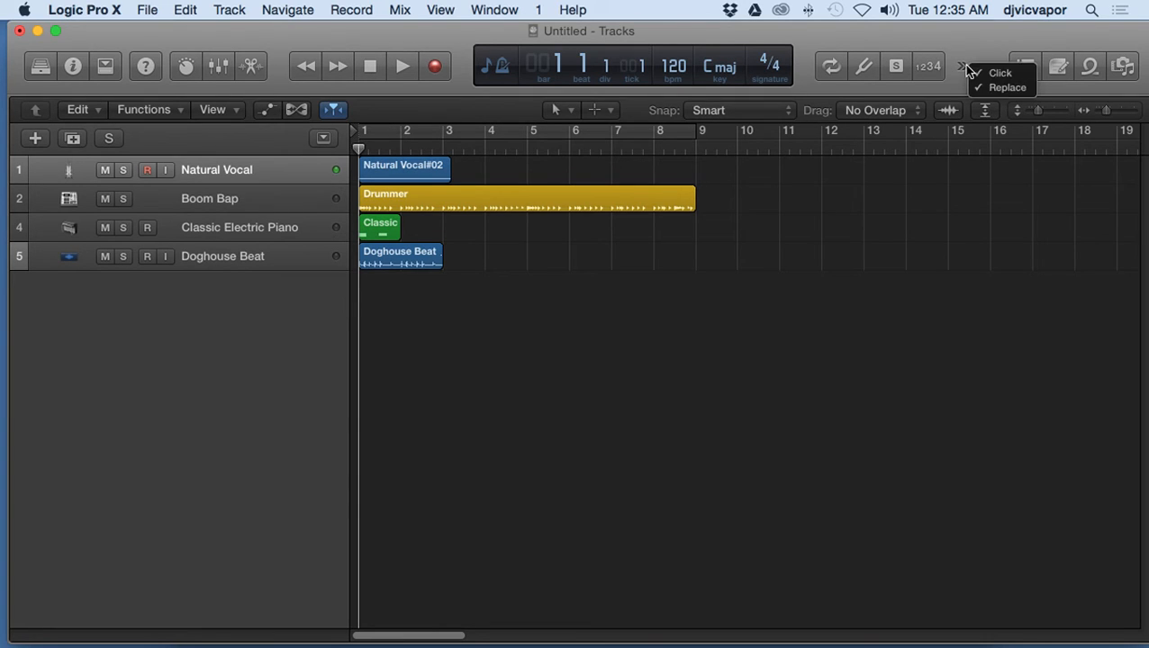
click(999, 72)
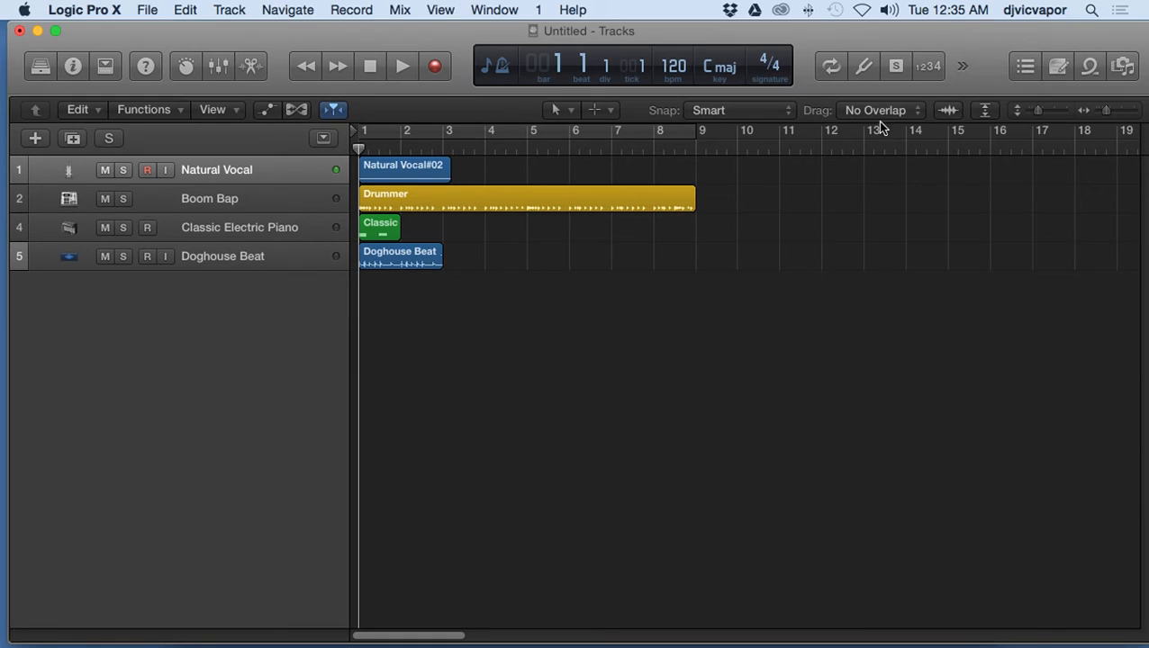
mouse_move(385, 126)
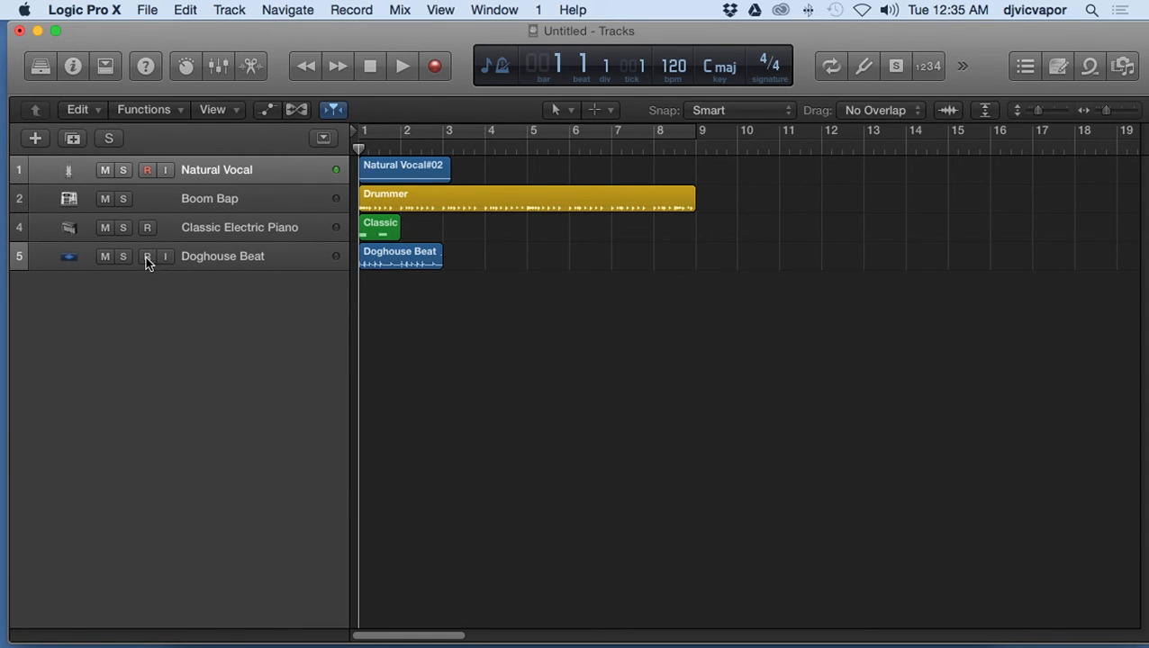
click(148, 256)
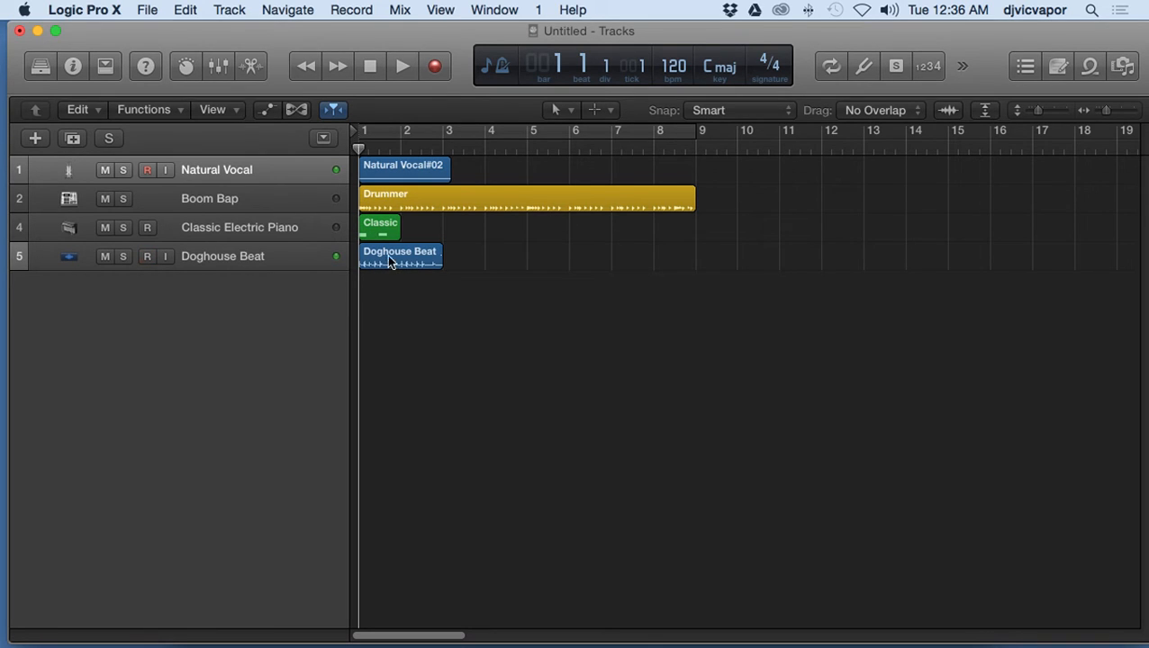
click(147, 256)
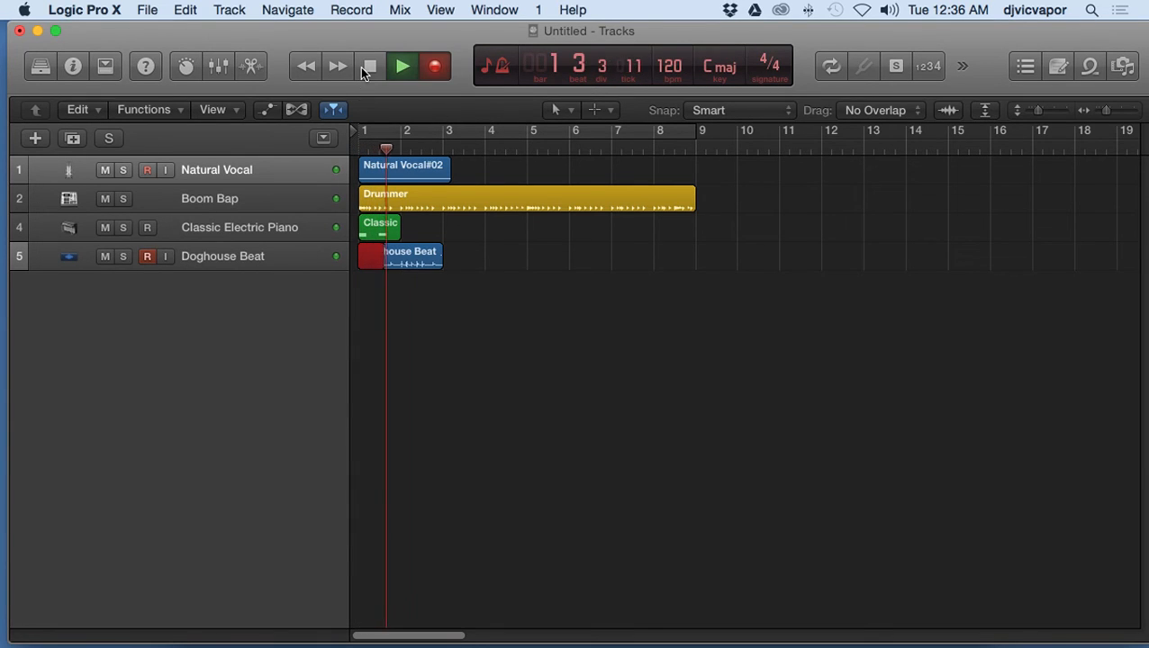
click(402, 64)
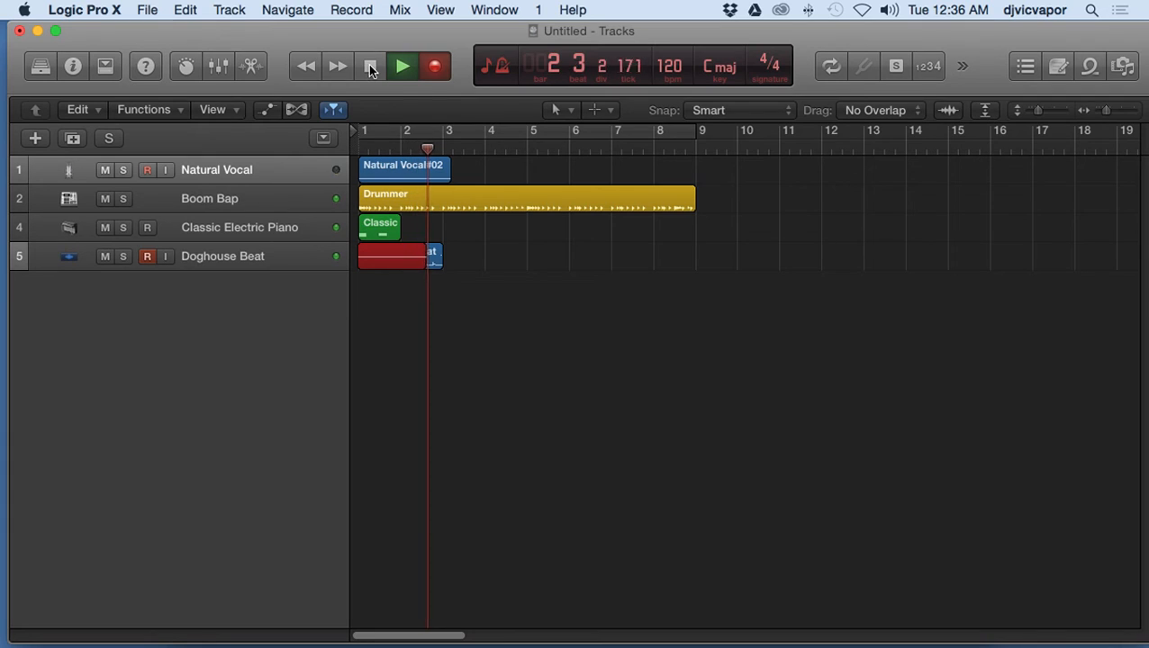
click(371, 65)
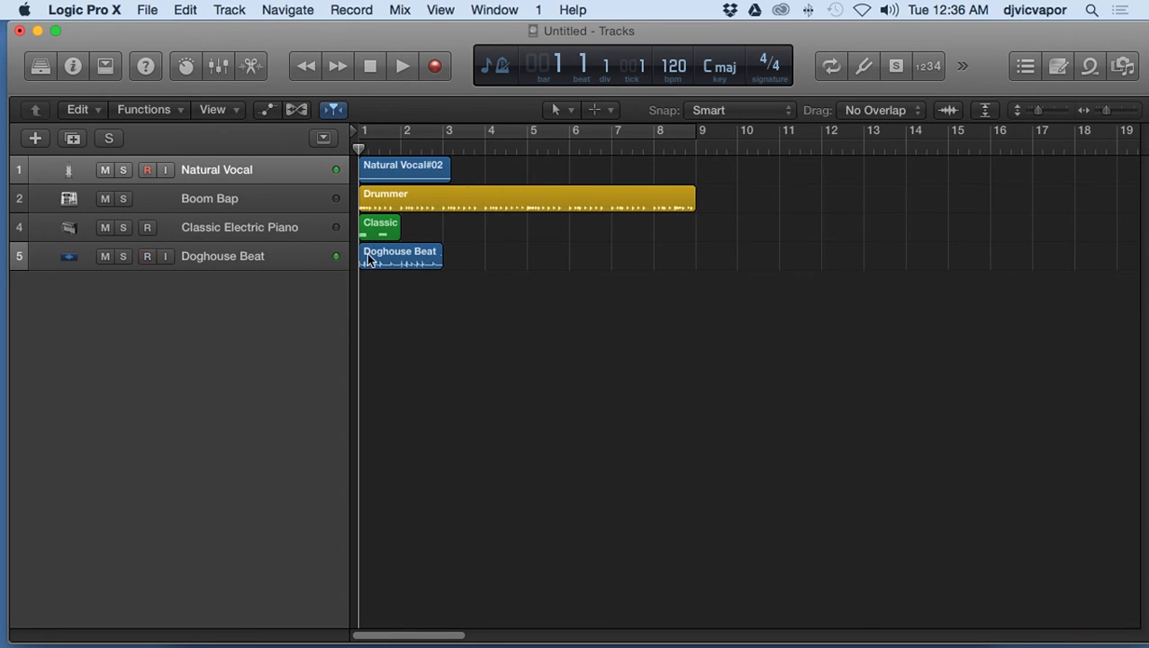
- Record a second take over the Doghouse Beat region, creating a Take 1/Take 2 folder
click(400, 261)
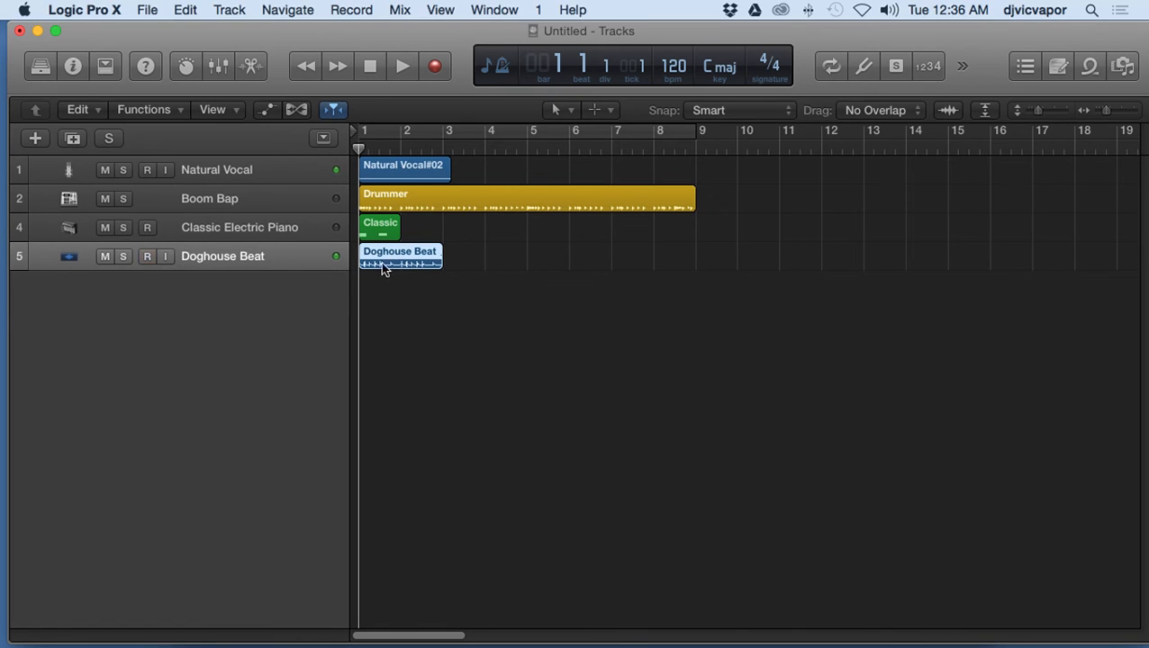
click(148, 255)
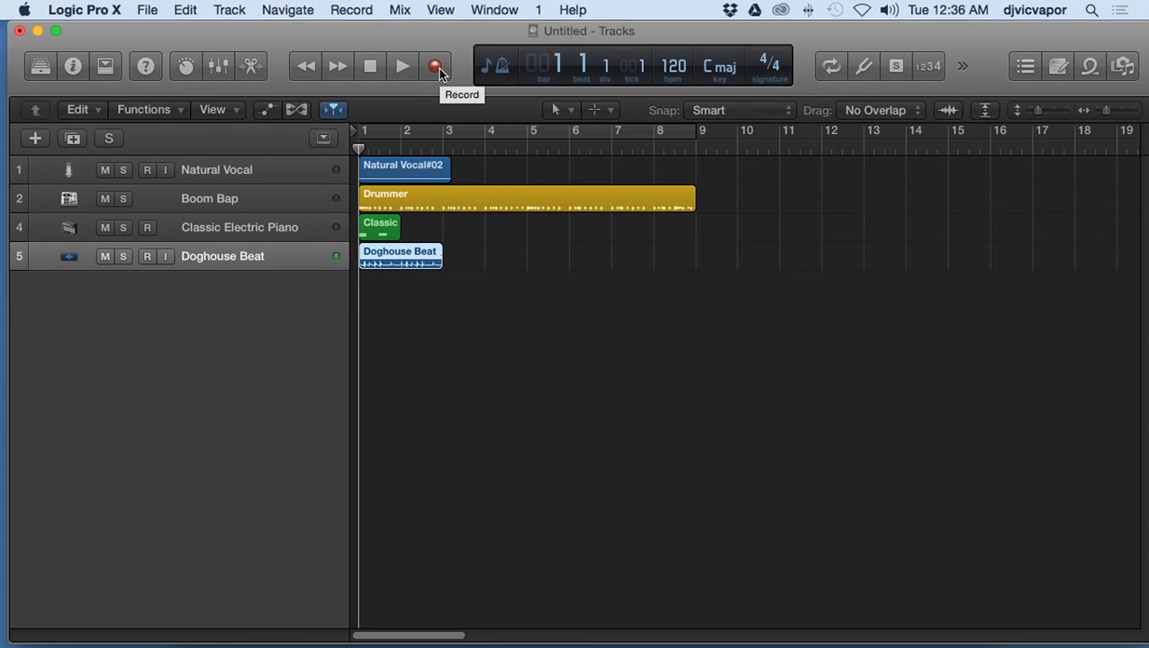
click(436, 64)
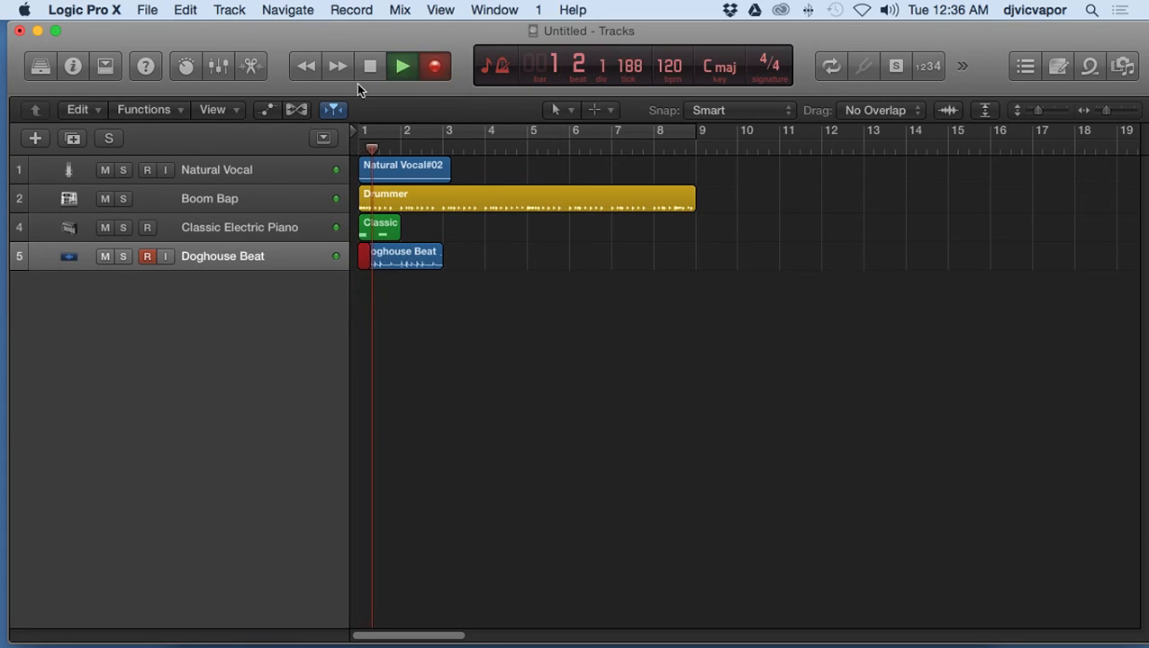
click(402, 64)
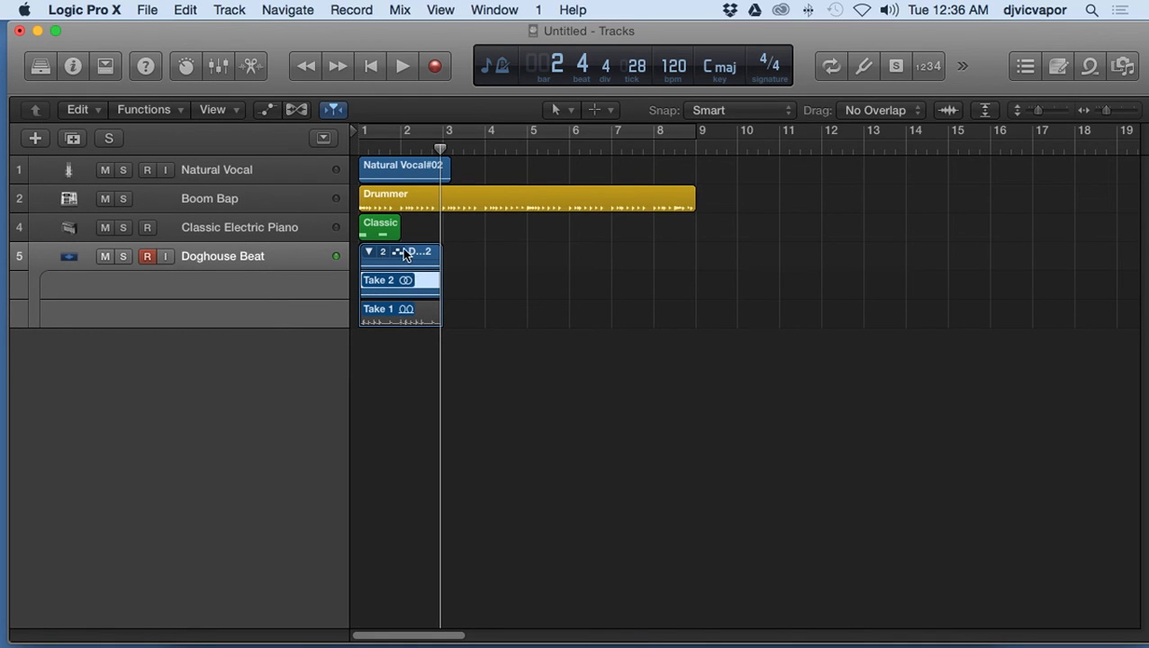
- Make Take 1 active in the take folder and play it back from the start
click(400, 281)
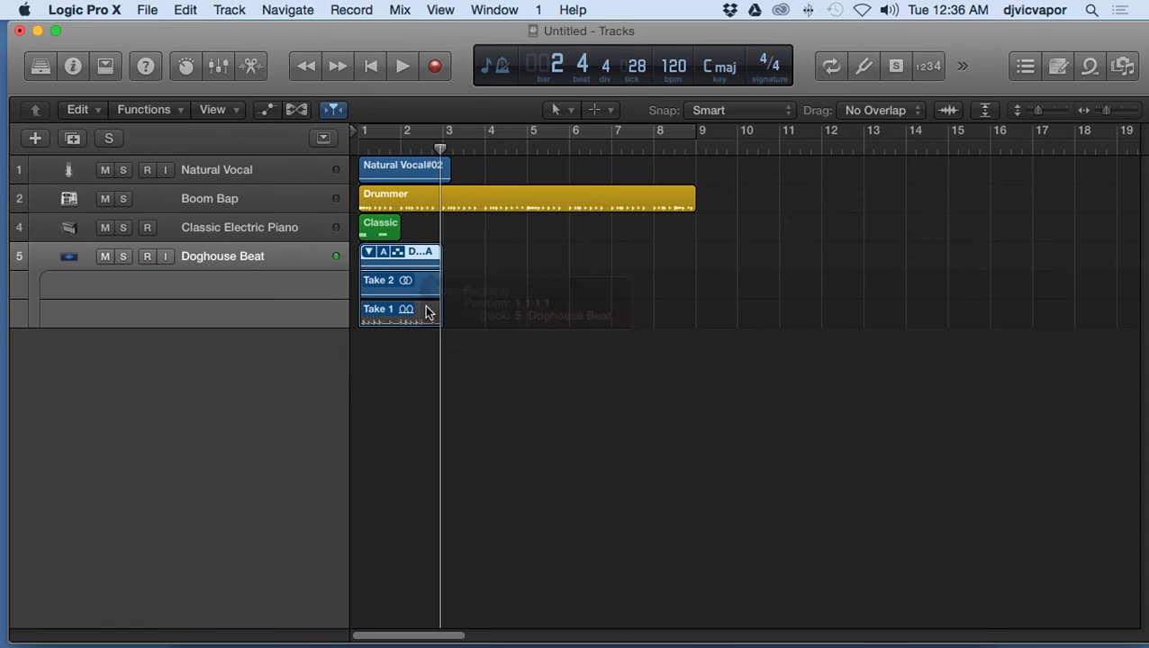
click(400, 310)
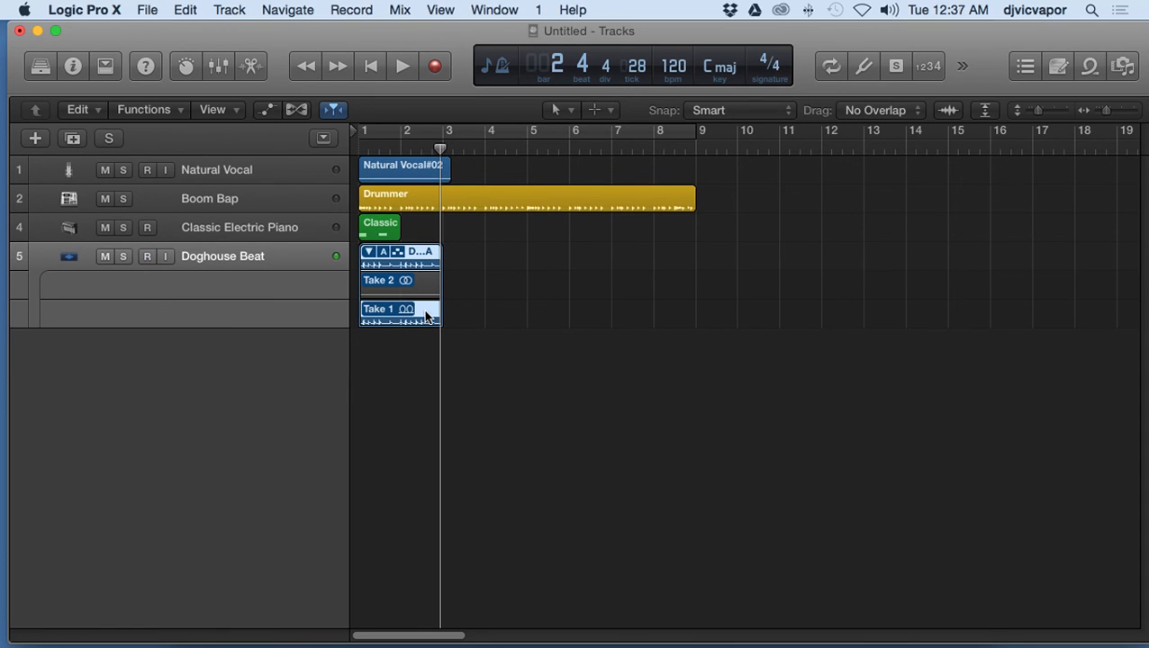
click(147, 256)
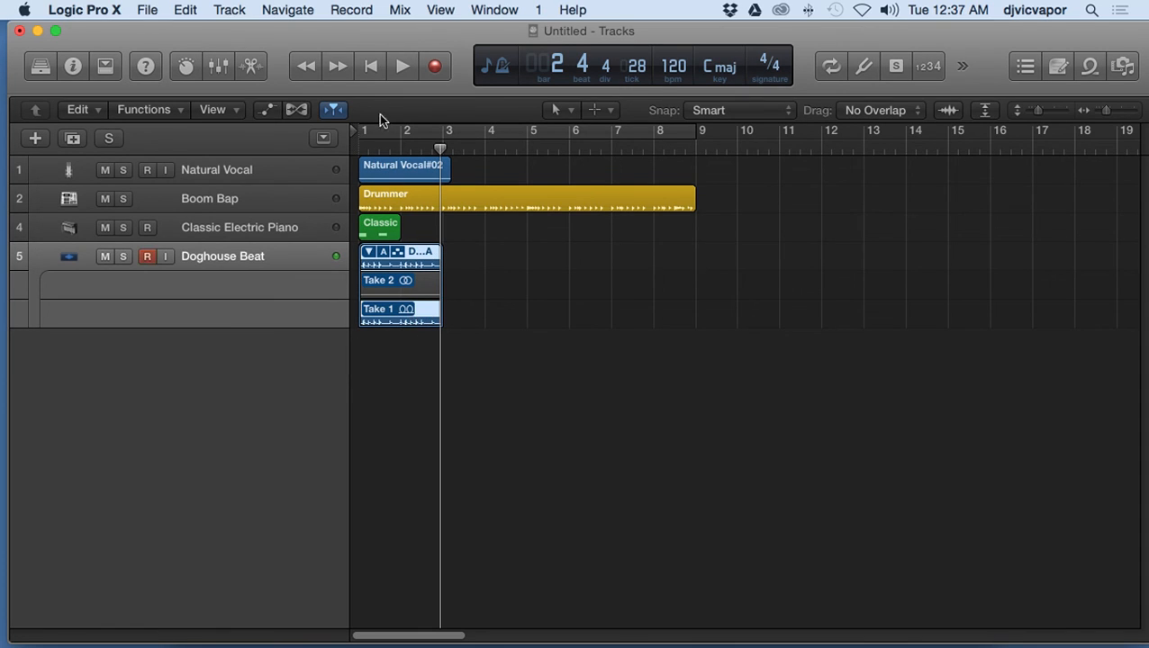
click(402, 65)
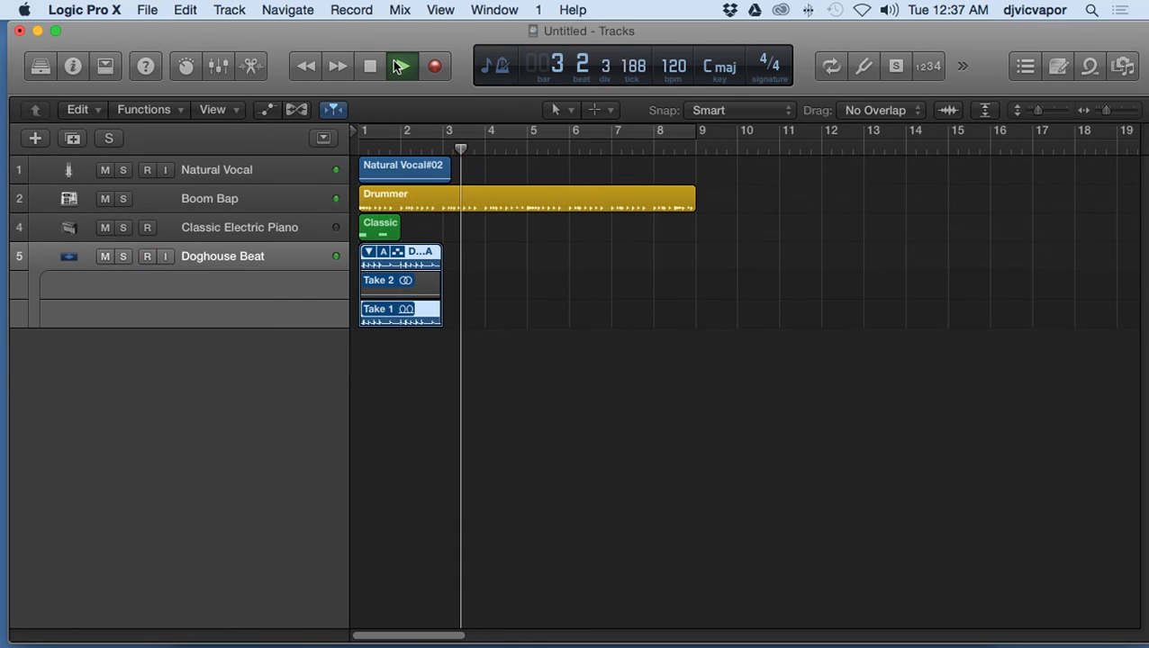
click(402, 65)
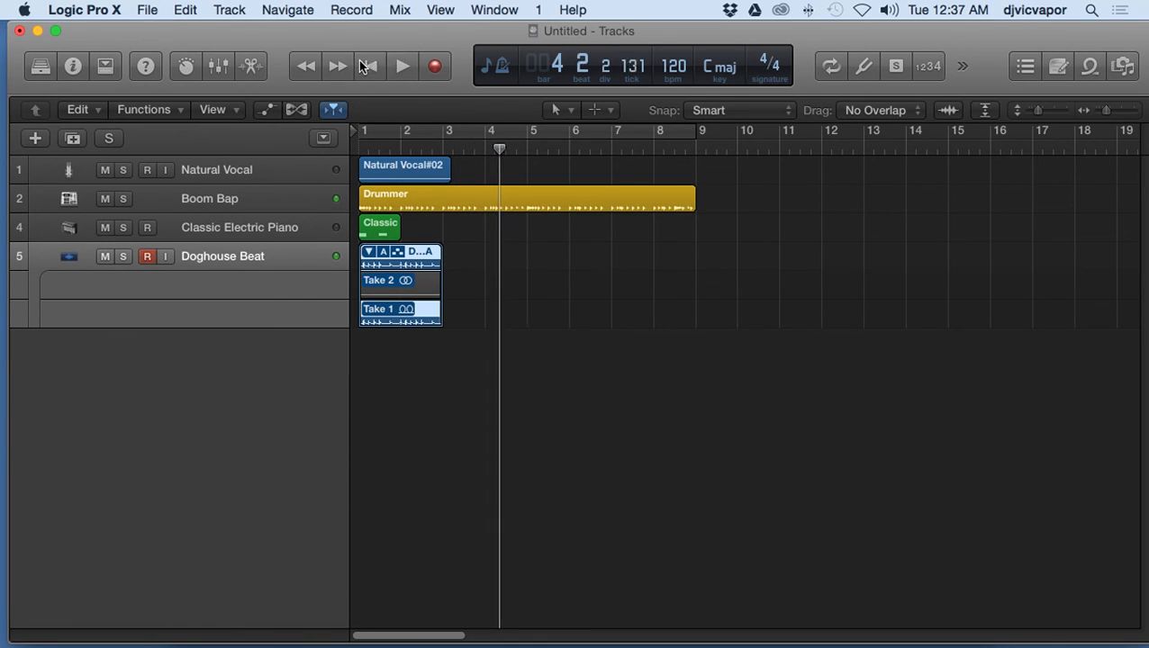
click(401, 64)
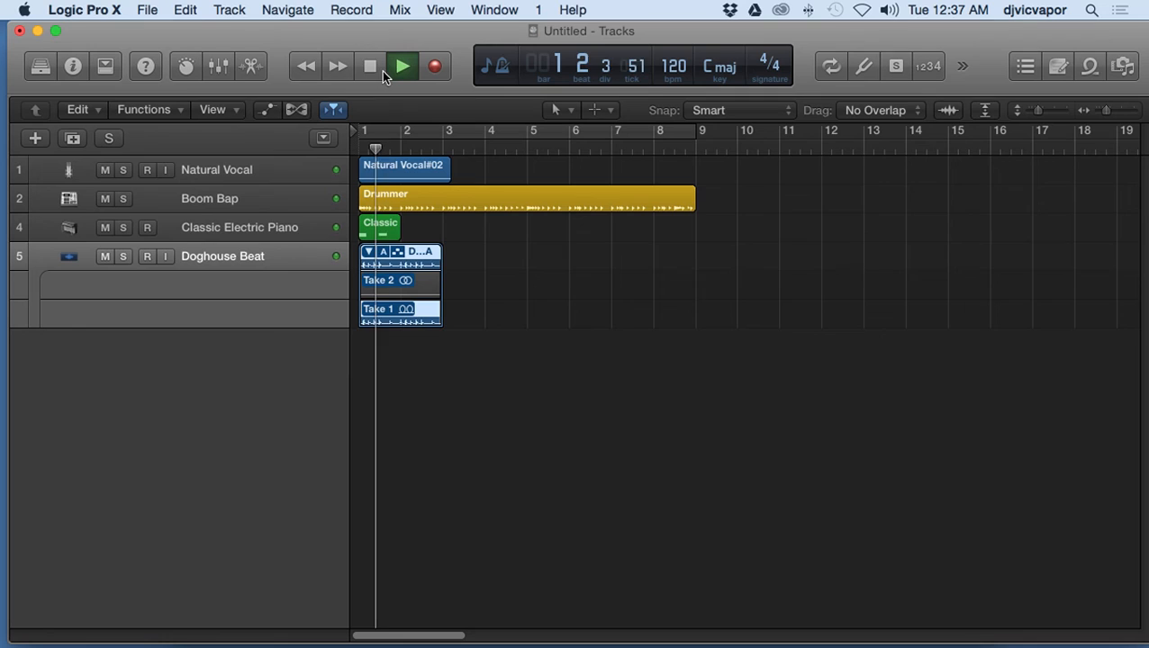
click(371, 65)
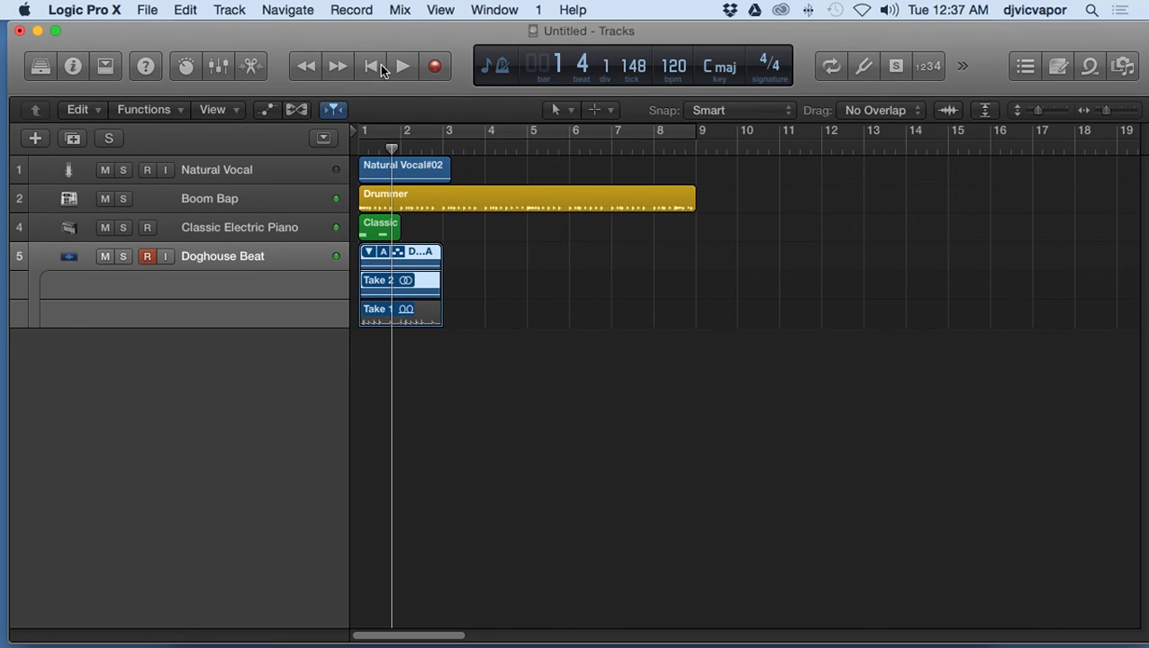
- Play from the beginning once more and stop, leaving a single Doghouse Beat region
click(401, 65)
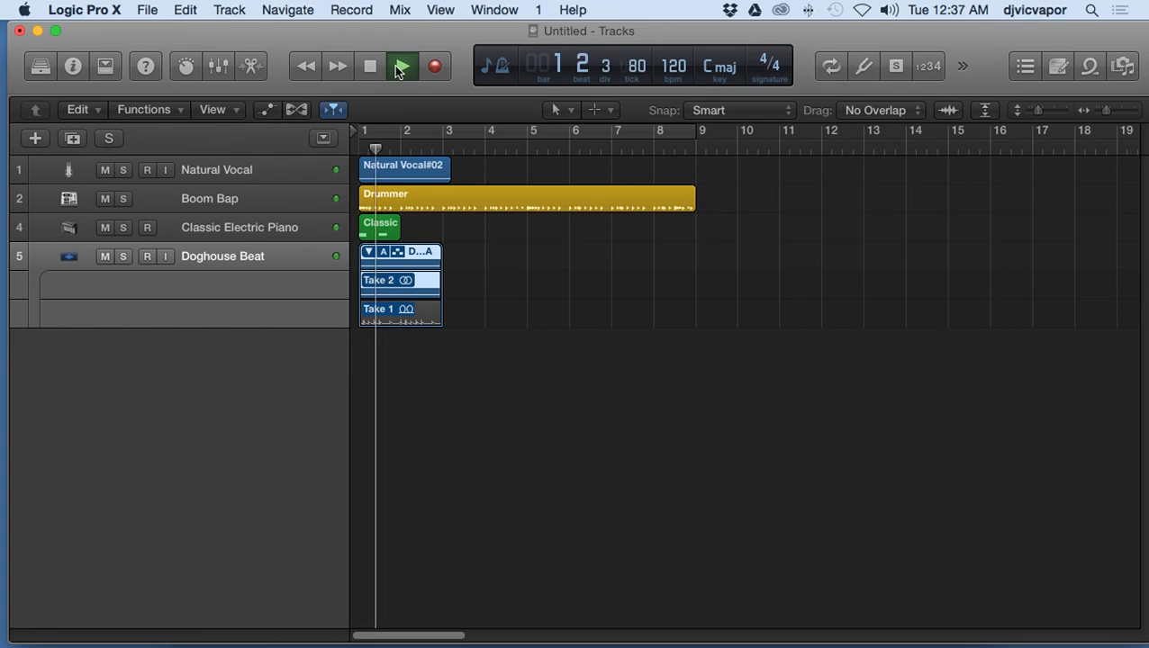
click(402, 65)
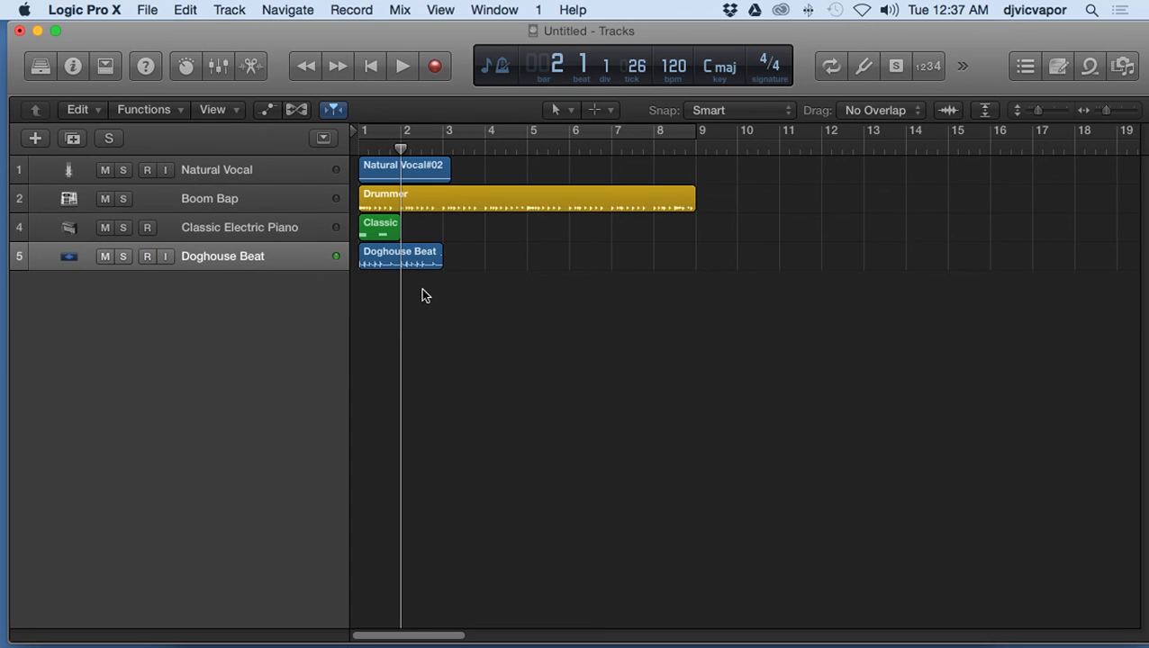
- Record-enable the Doghouse Beat track header so it is armed again
click(148, 256)
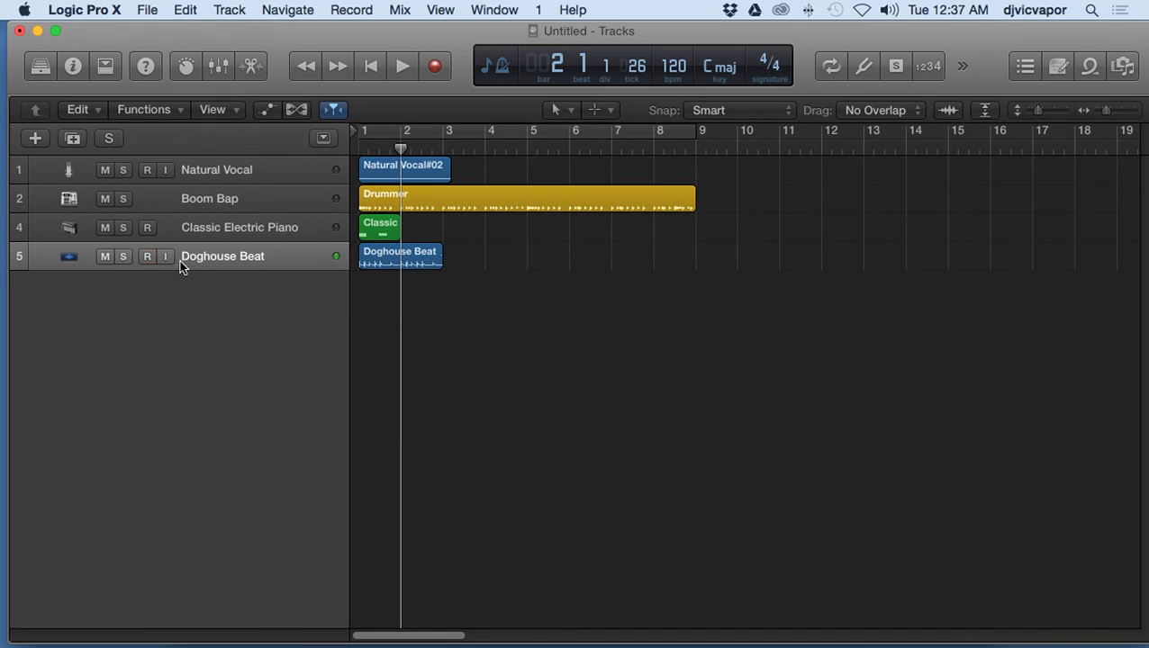
click(148, 256)
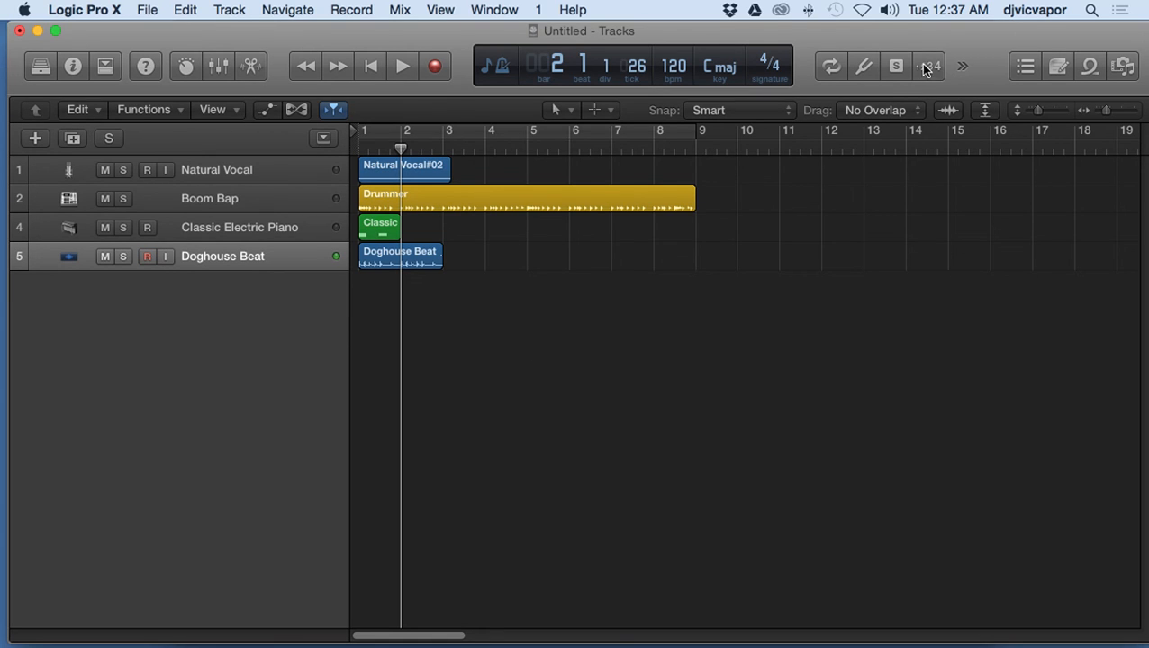
mouse_move(916, 61)
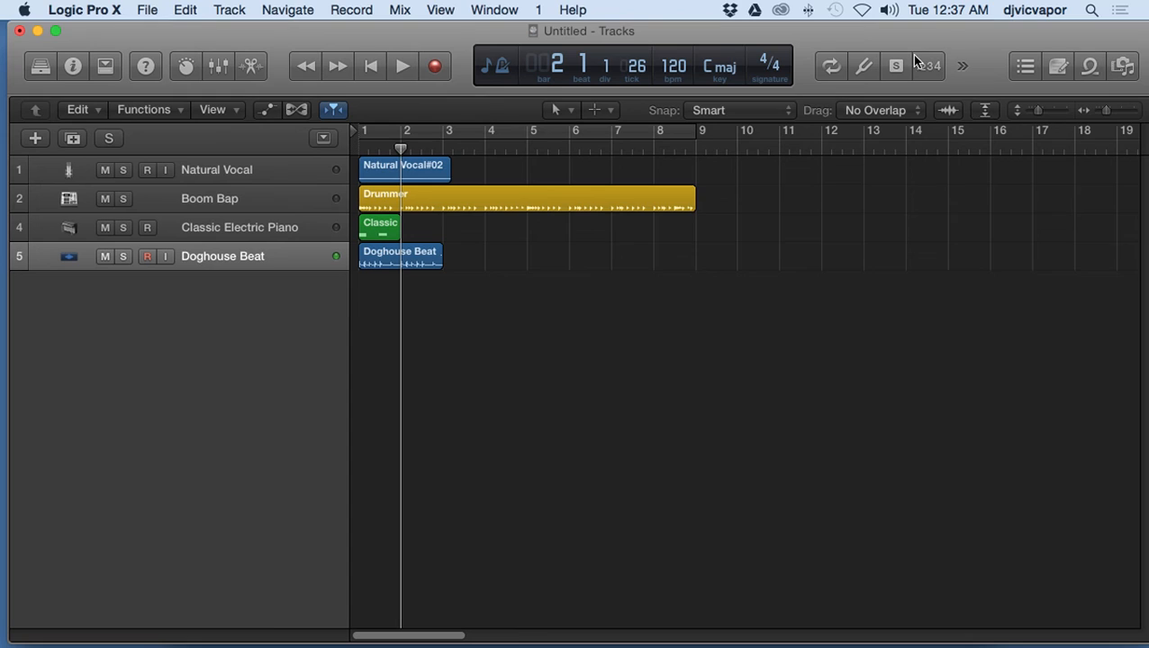
click(927, 65)
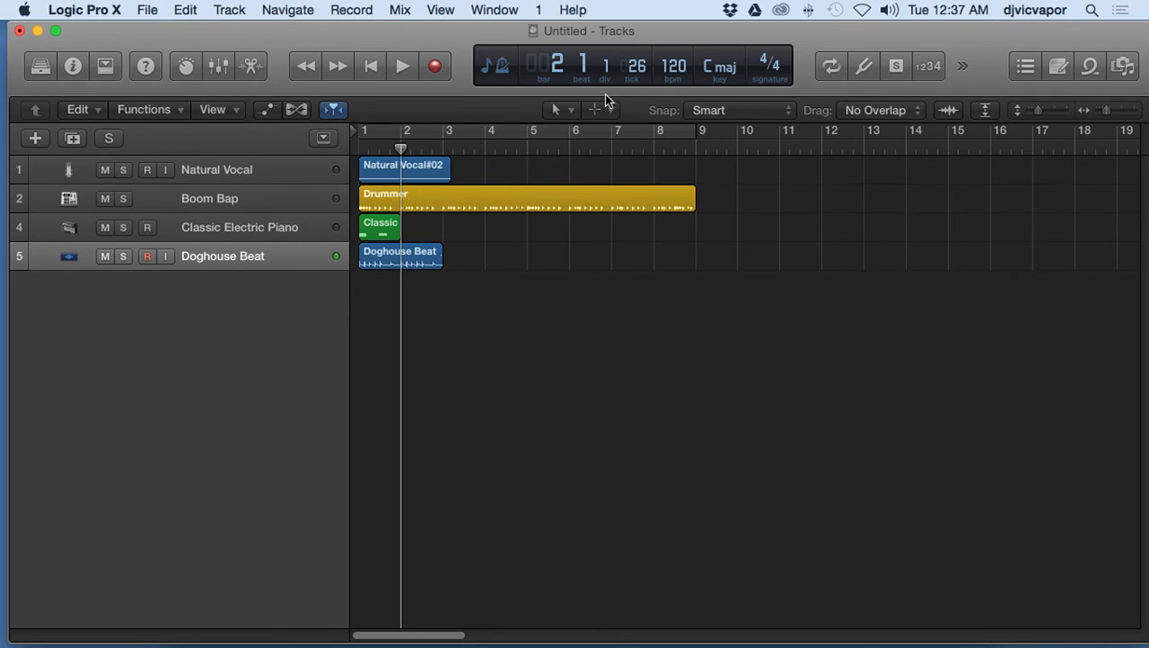
mouse_move(656, 93)
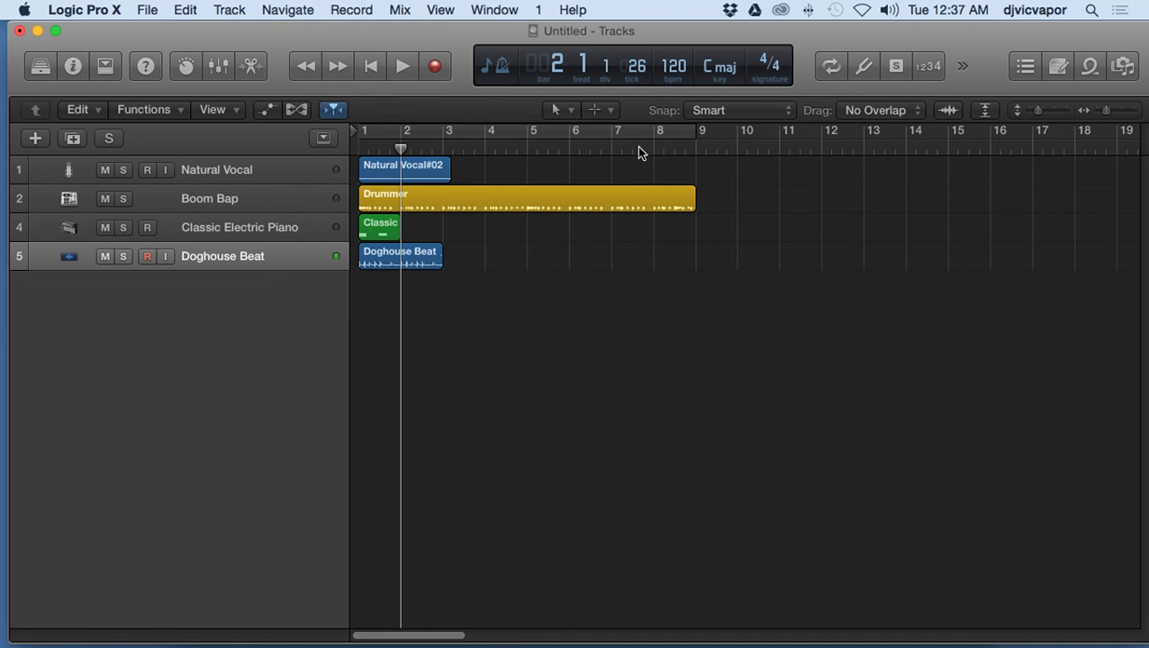
mouse_move(518, 376)
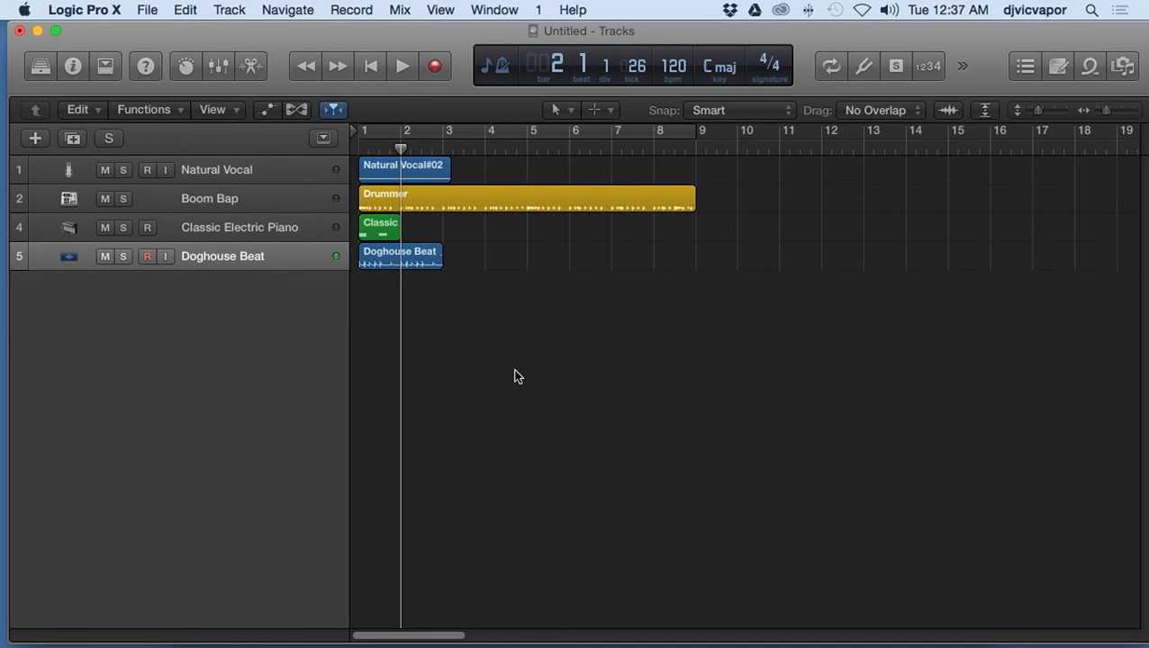